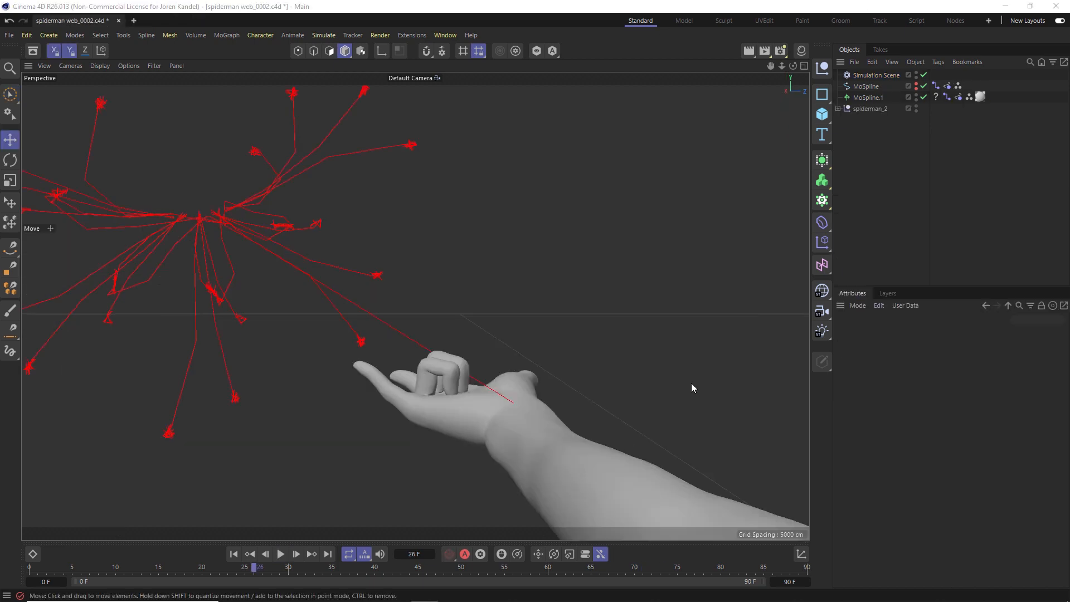
- Play the finished web animation, then stop playback
{"action": "left_click", "coordinate": [279, 554]}
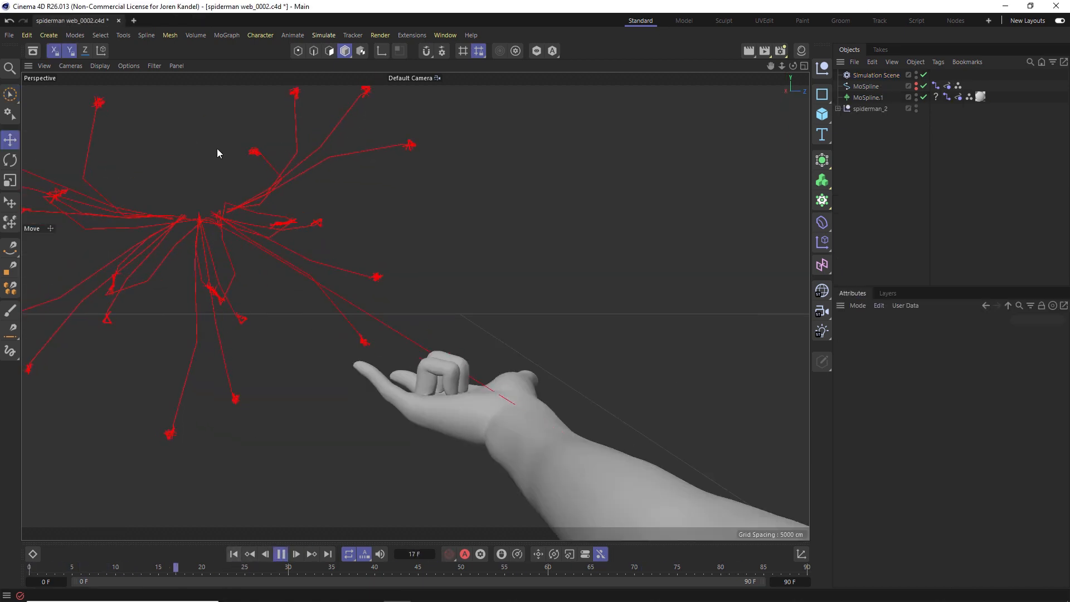
{"action": "left_click", "coordinate": [295, 554]}
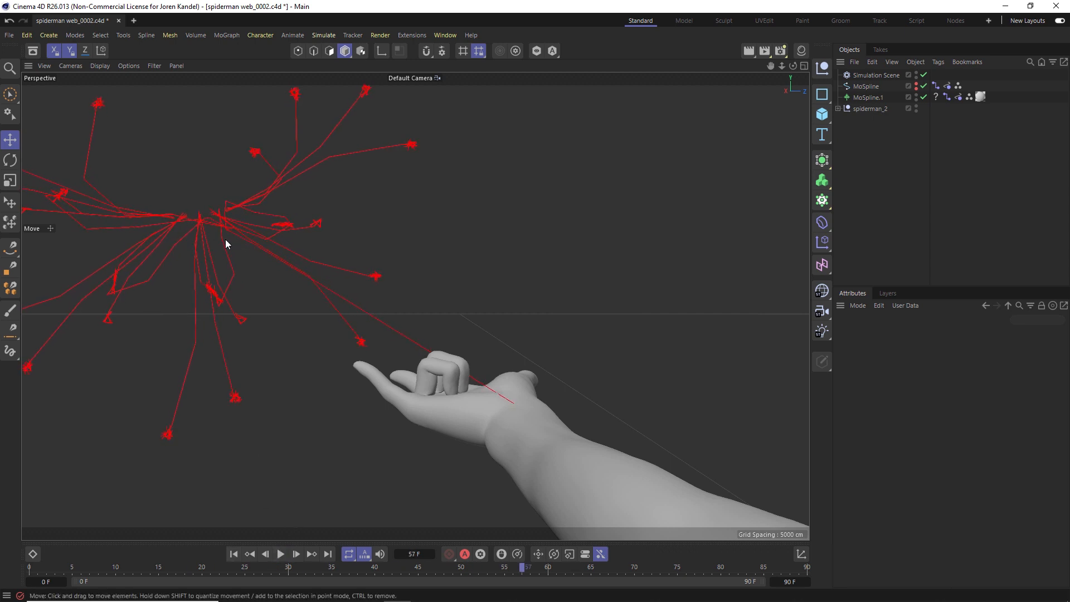
{"action": "mouse_move", "coordinate": [416, 336]}
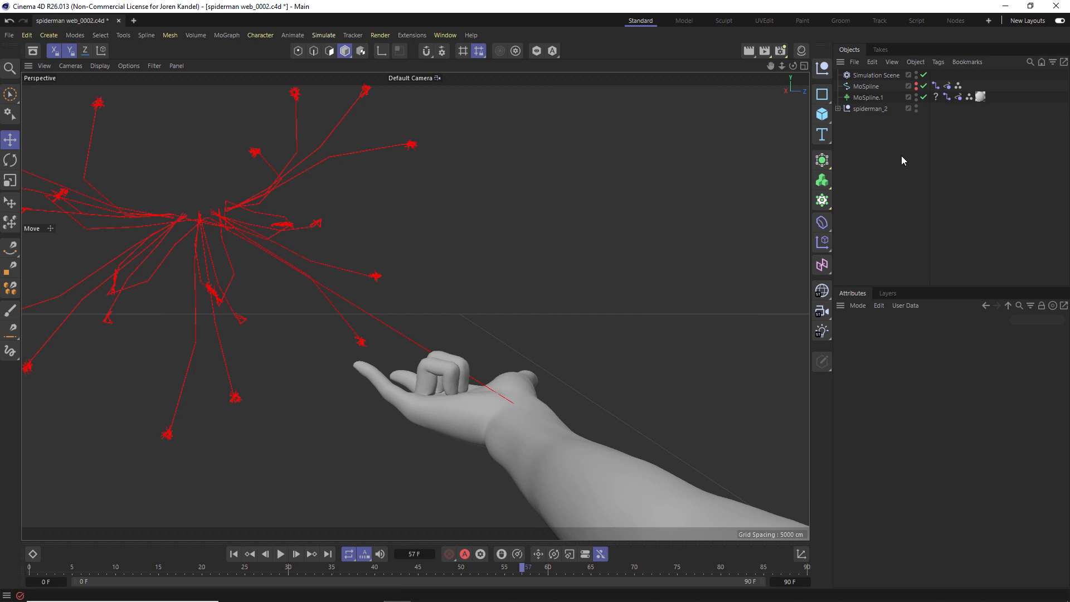
{"action": "left_click", "coordinate": [870, 97]}
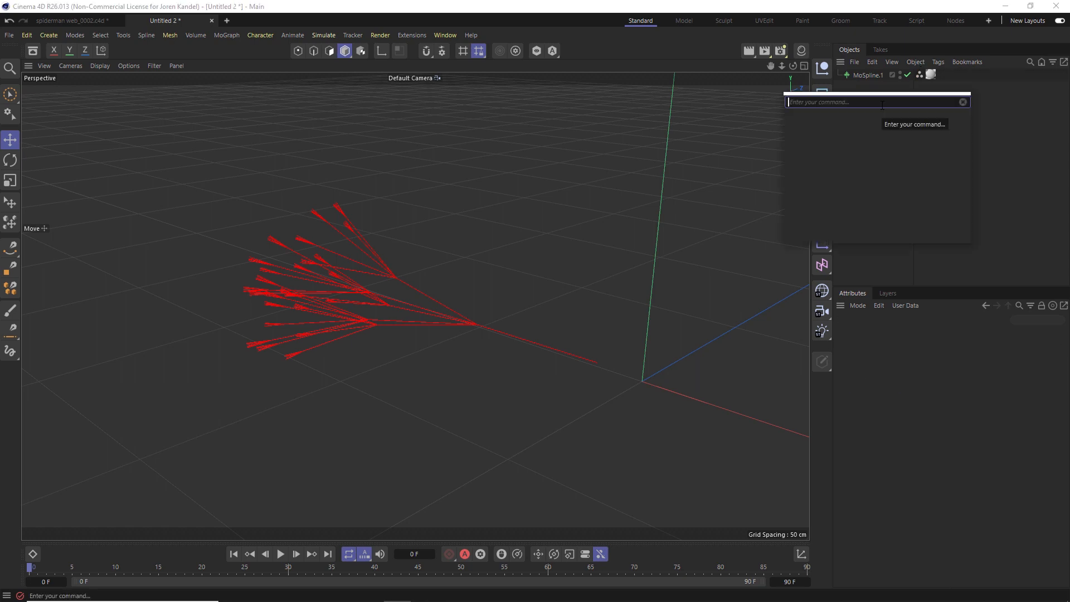
- Add a MoSpline with Turtle mode, Separate Segments growth and Line display
{"action": "type", "text": "mo"}
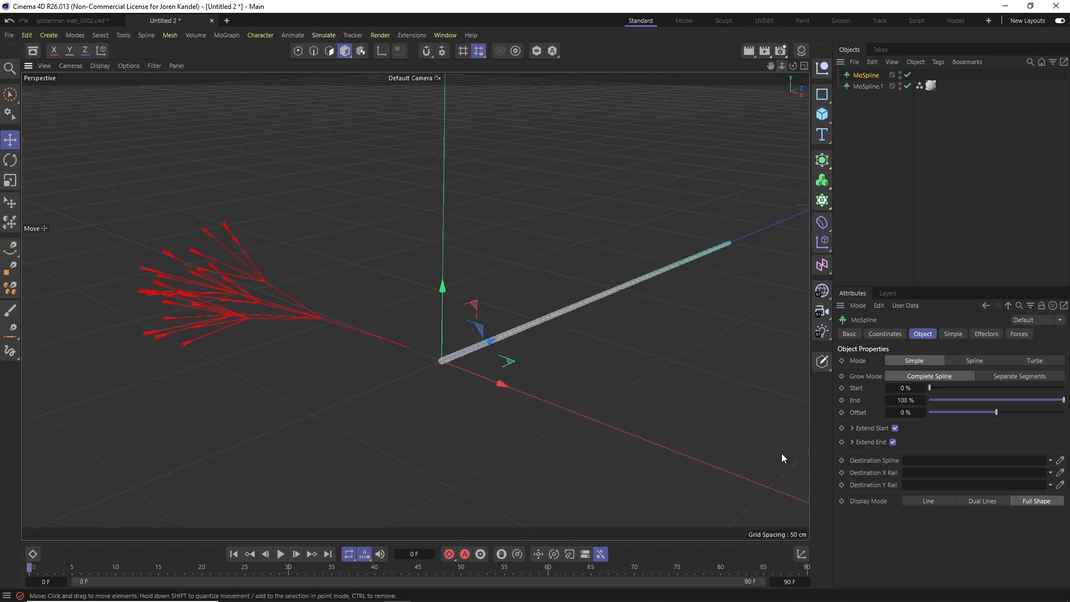
{"action": "left_click", "coordinate": [1028, 360]}
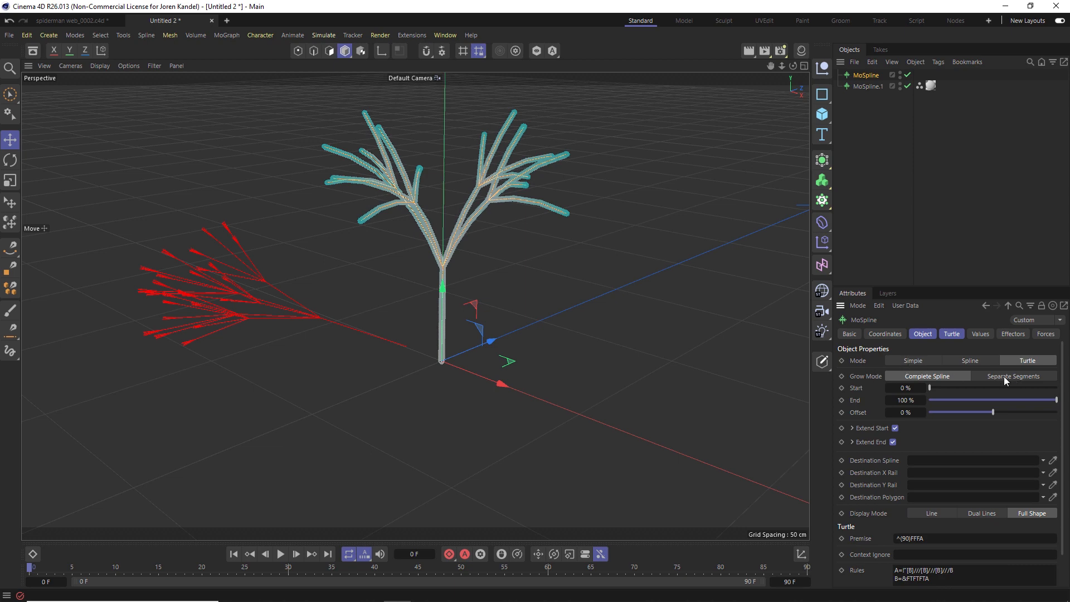
{"action": "left_click", "coordinate": [1014, 377]}
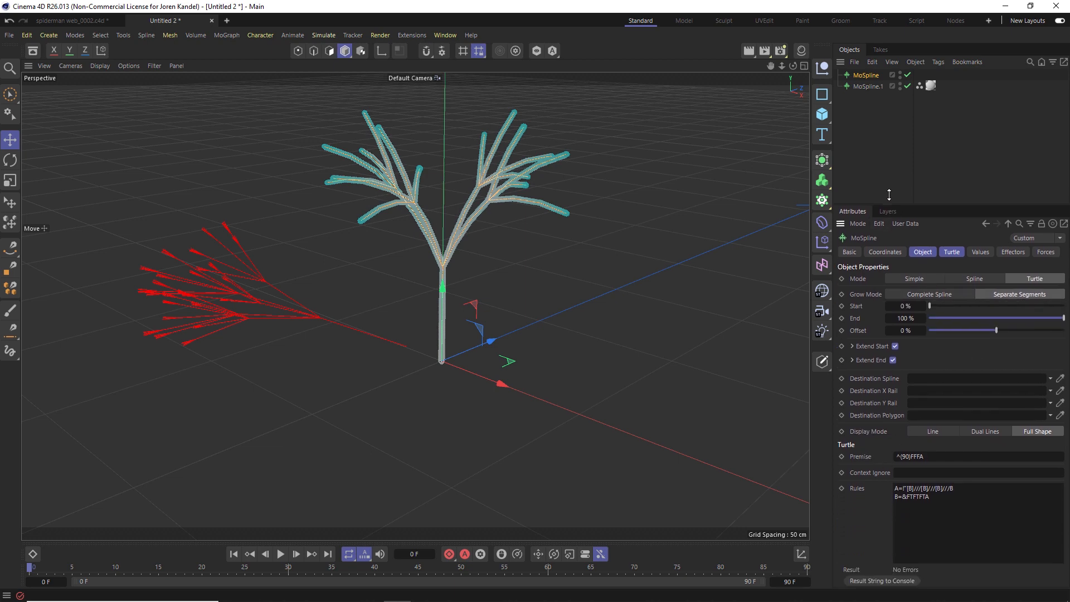
{"action": "left_click", "coordinate": [931, 422]}
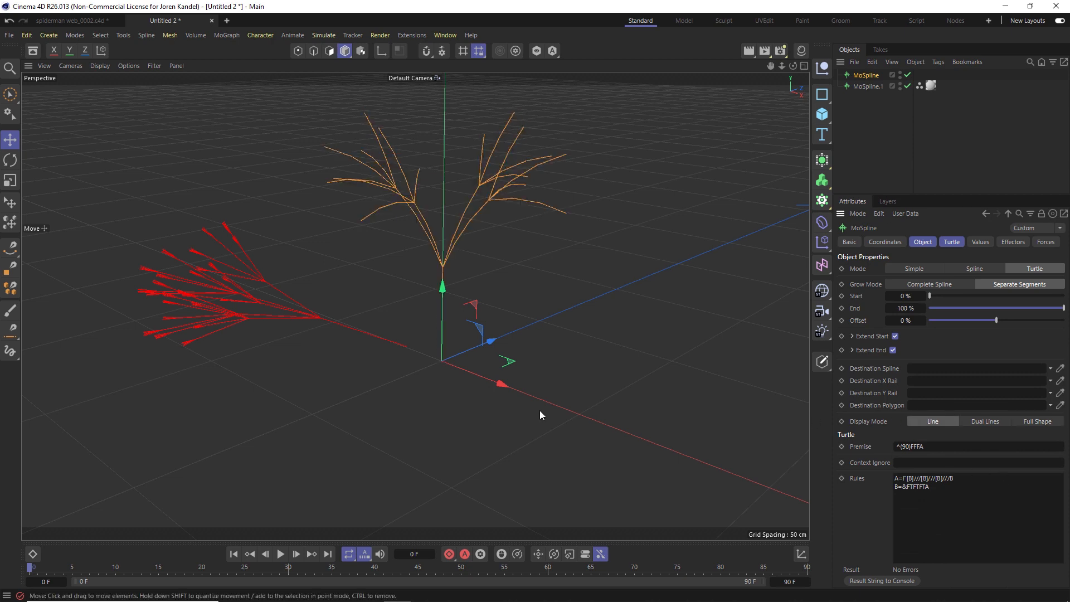
{"action": "left_click", "coordinate": [869, 86]}
{"action": "type", "text": "[B]///B"}
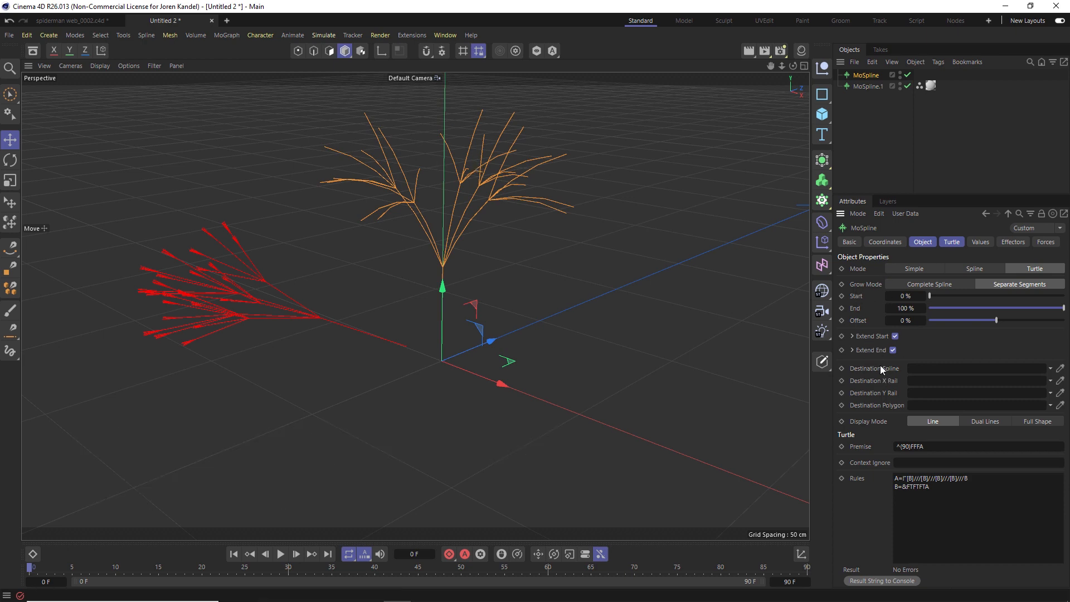
- Set the MoSpline values: Tropism 0%, Default Angle 19.6°, Growth 6.23
{"action": "left_click", "coordinate": [980, 242]}
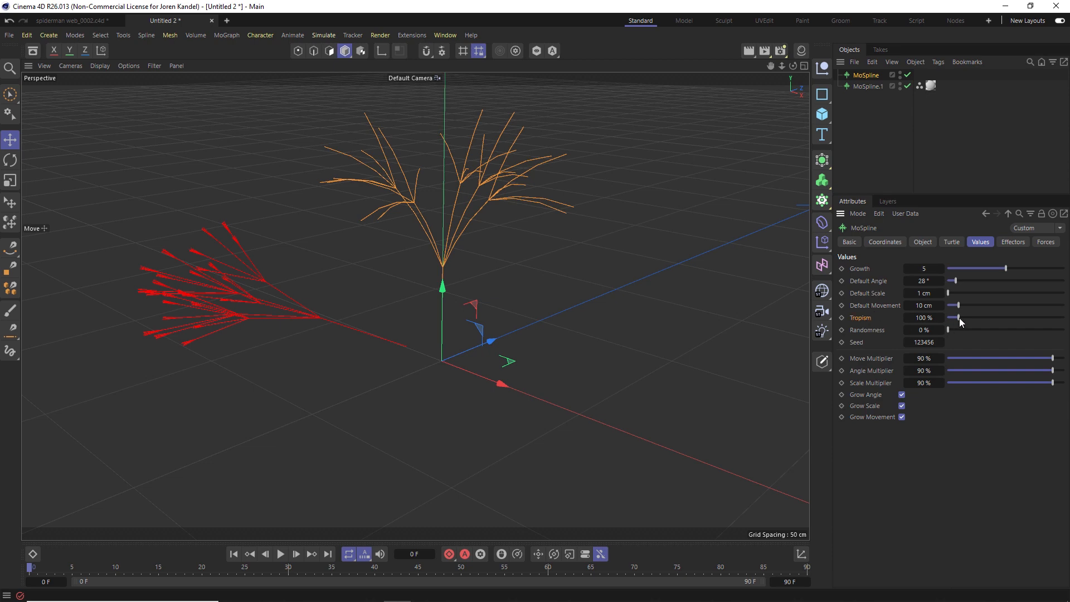
{"action": "left_click_drag", "start_coordinate": [973, 317], "coordinate": [948, 318]}
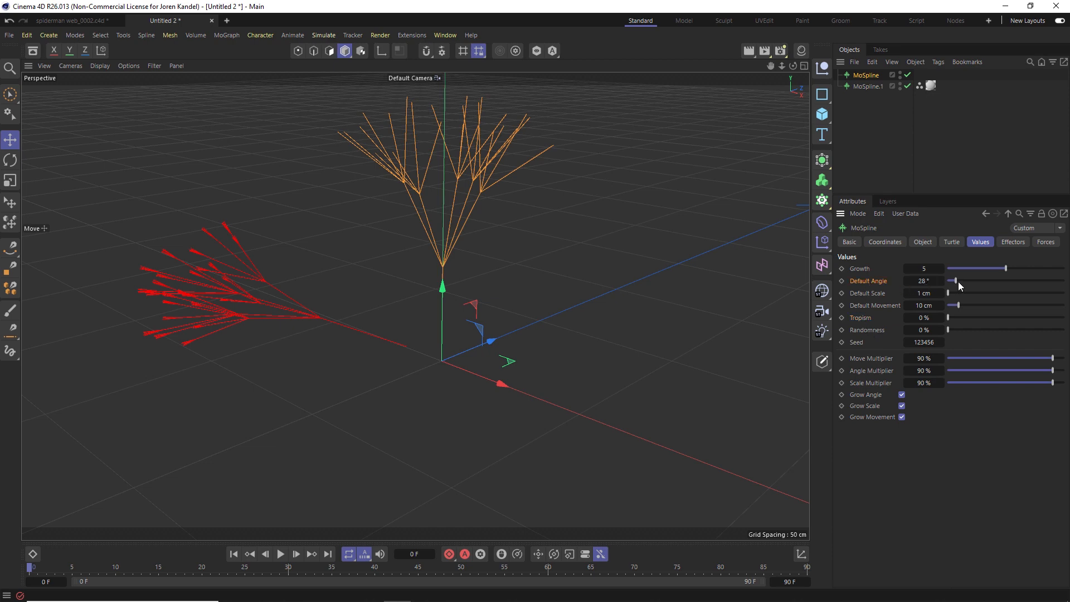
{"action": "left_click_drag", "start_coordinate": [954, 280], "coordinate": [951, 280]}
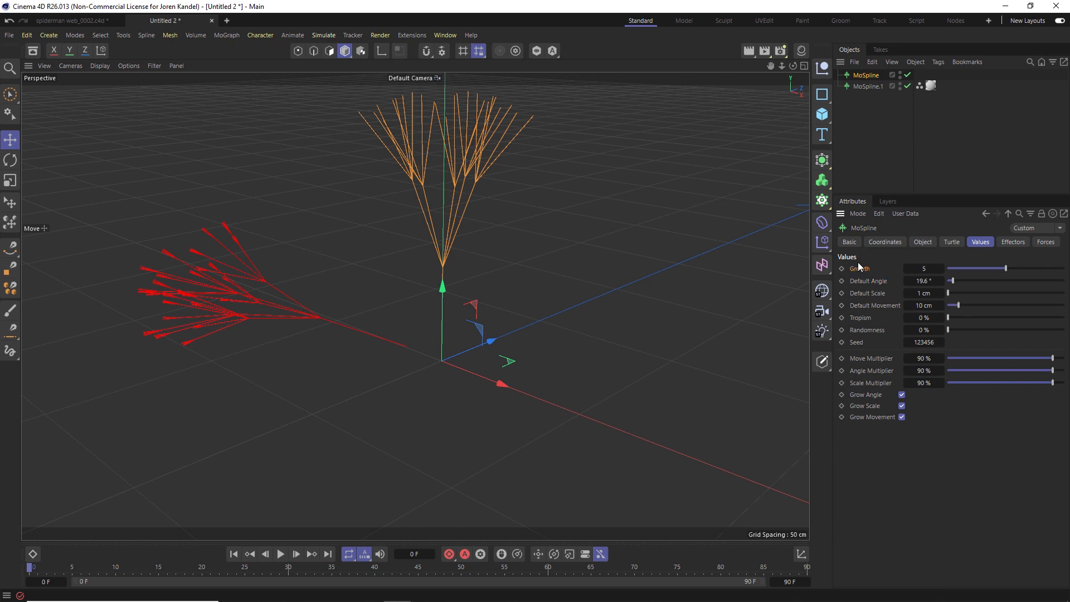
{"action": "left_click_drag", "start_coordinate": [986, 268], "coordinate": [970, 268]}
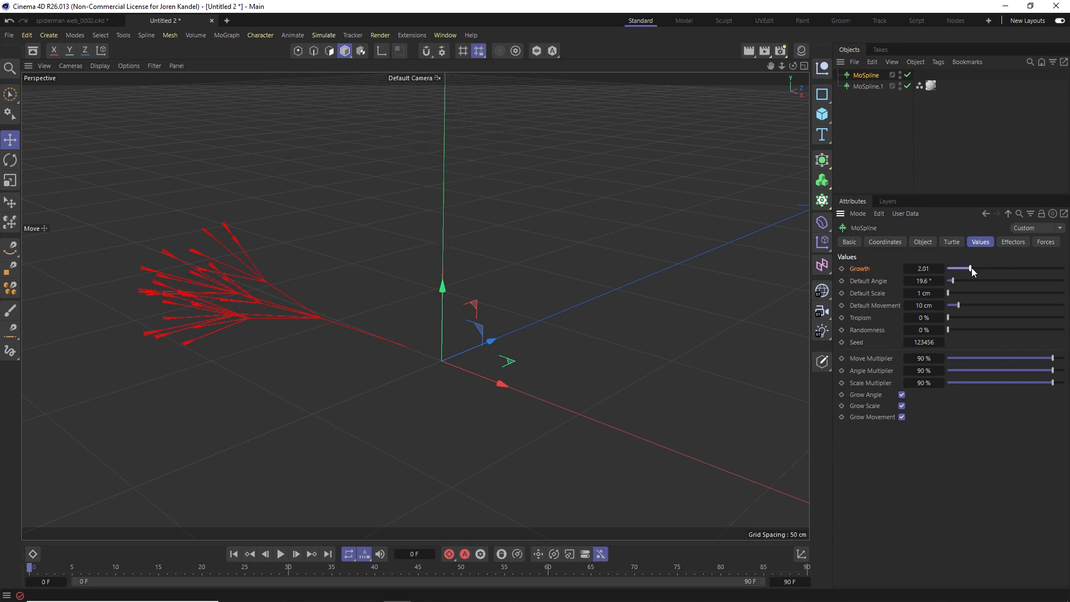
{"action": "left_click_drag", "start_coordinate": [970, 268], "coordinate": [1007, 268]}
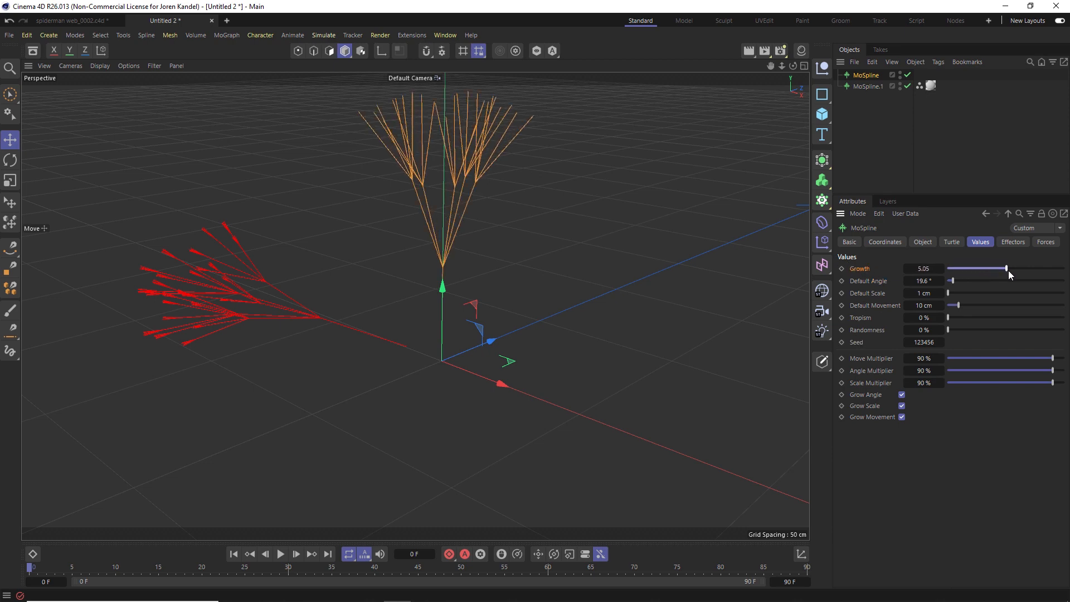
{"action": "left_click_drag", "start_coordinate": [1007, 268], "coordinate": [1024, 268]}
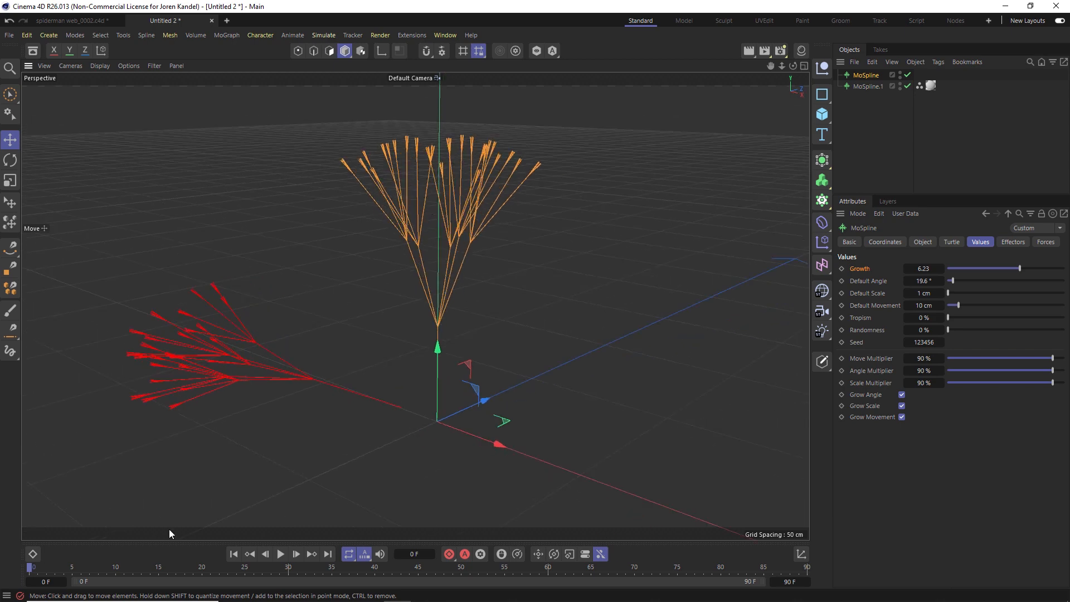
{"action": "mouse_move", "coordinate": [73, 573]}
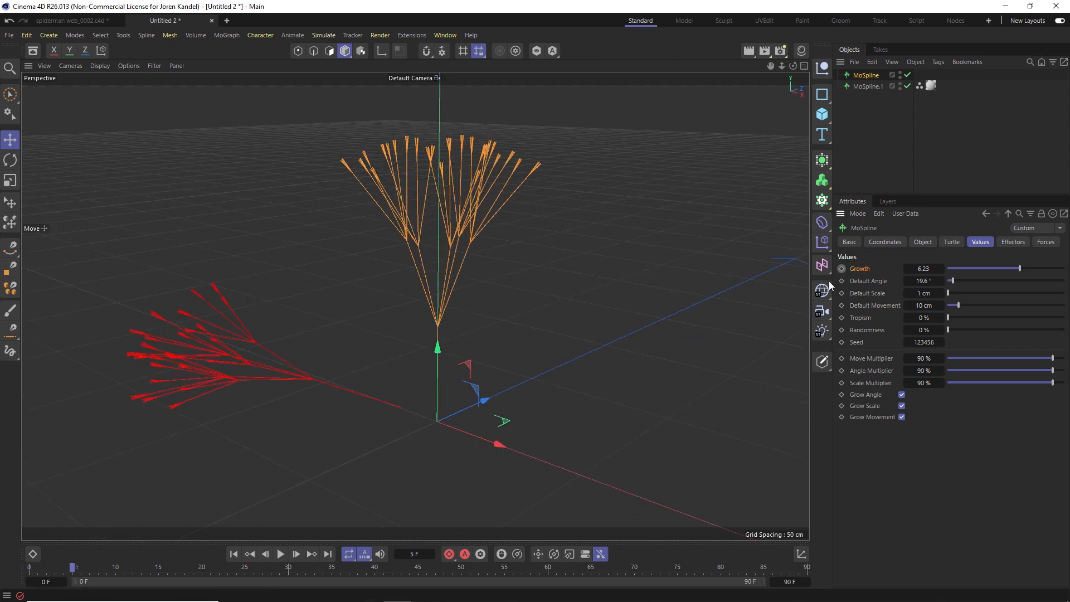
{"action": "left_click_drag", "start_coordinate": [1017, 269], "coordinate": [952, 268]}
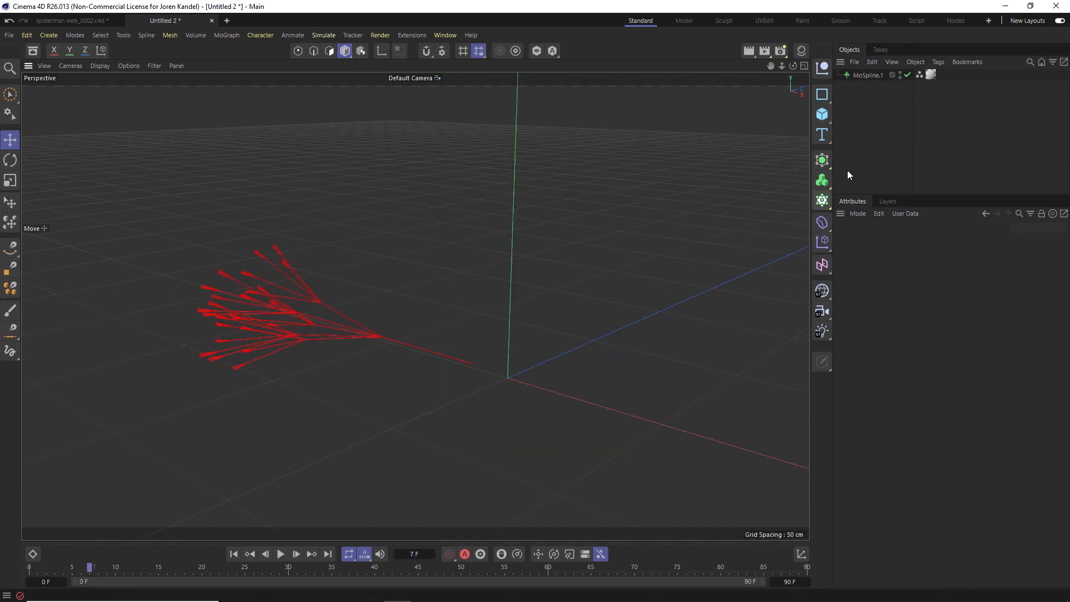
- Add a Rope simulation tag to MoSpline.1 and add another MoSpline
{"action": "left_click", "coordinate": [868, 75]}
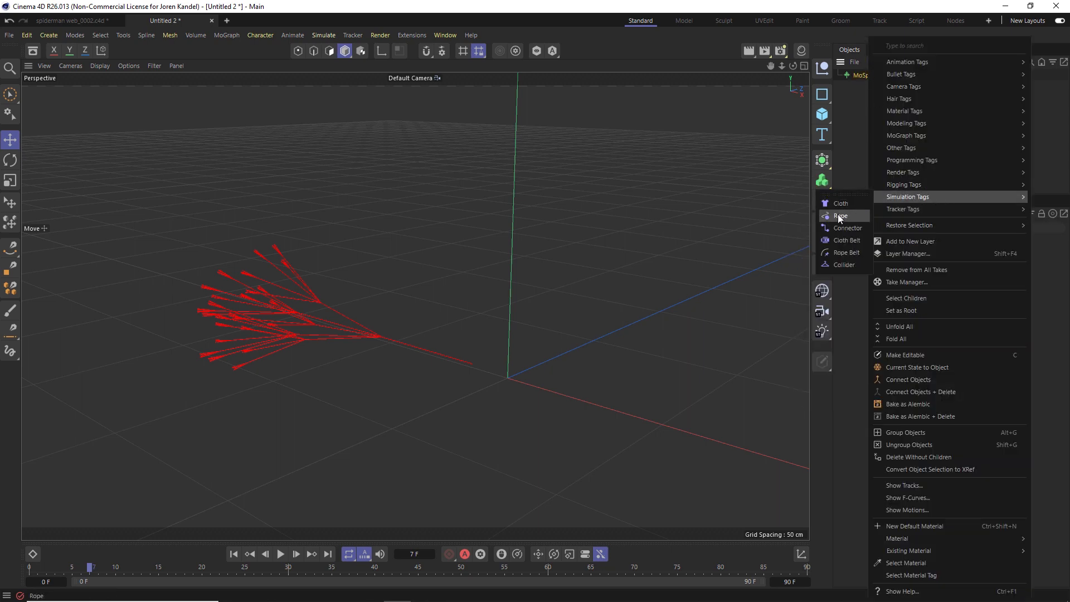
{"action": "mouse_move", "coordinate": [844, 203]}
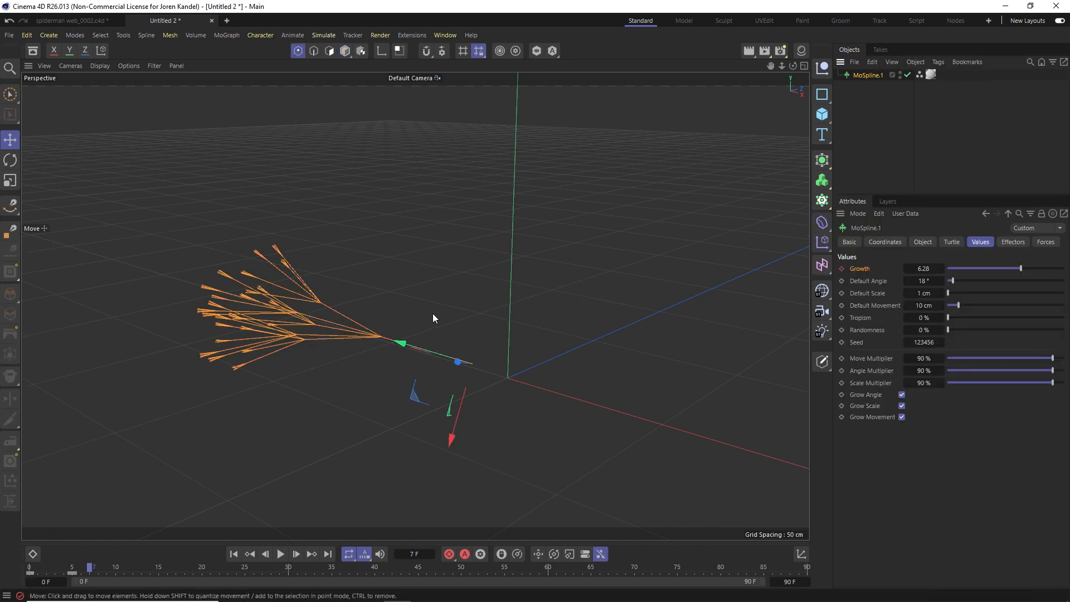
{"action": "mouse_move", "coordinate": [212, 307]}
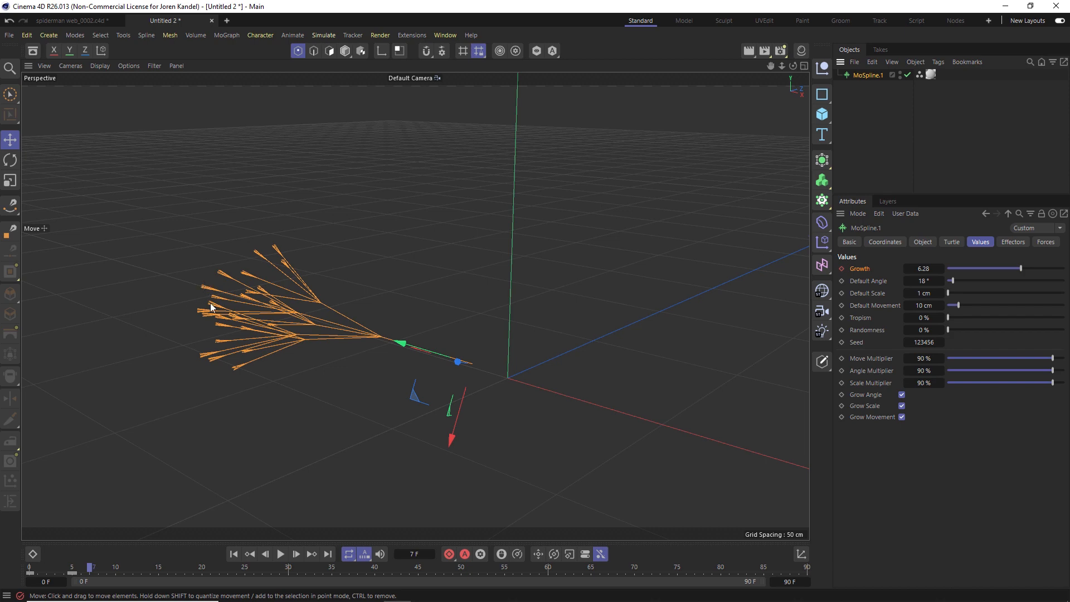
{"action": "mouse_move", "coordinate": [247, 284]}
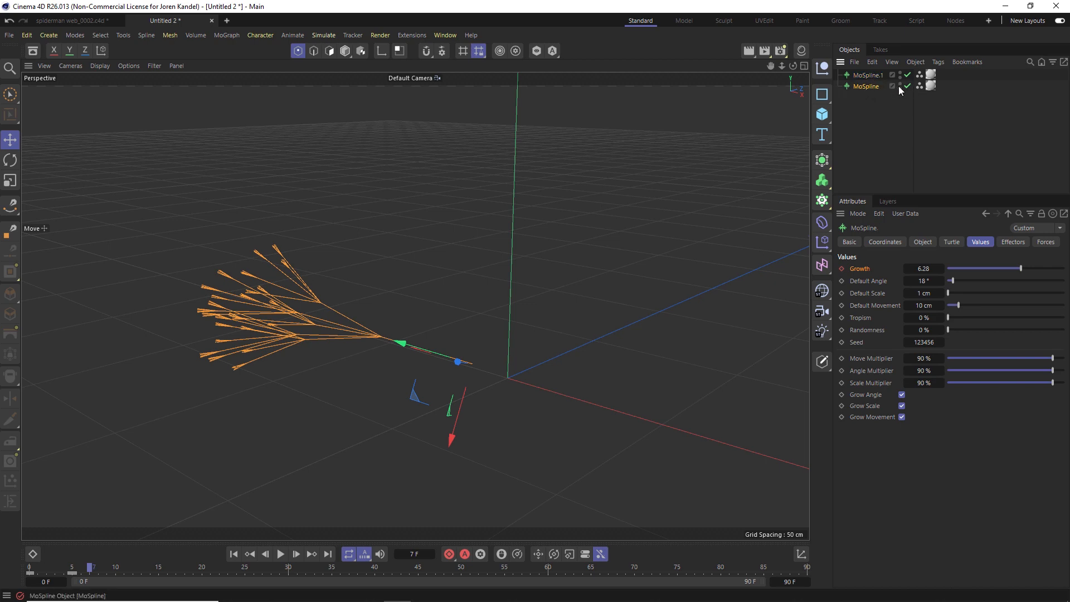
{"action": "left_click", "coordinate": [869, 75]}
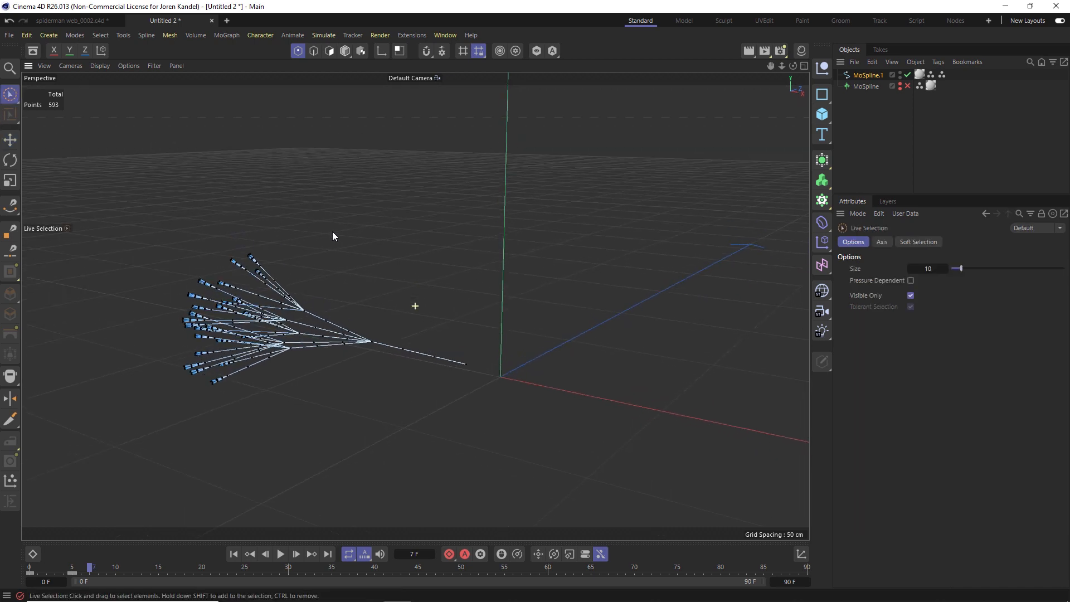
- Select MoSpline.1's 136 branch-tip points via Live Selection and the Point Selection tag
{"action": "left_click", "coordinate": [235, 252]}
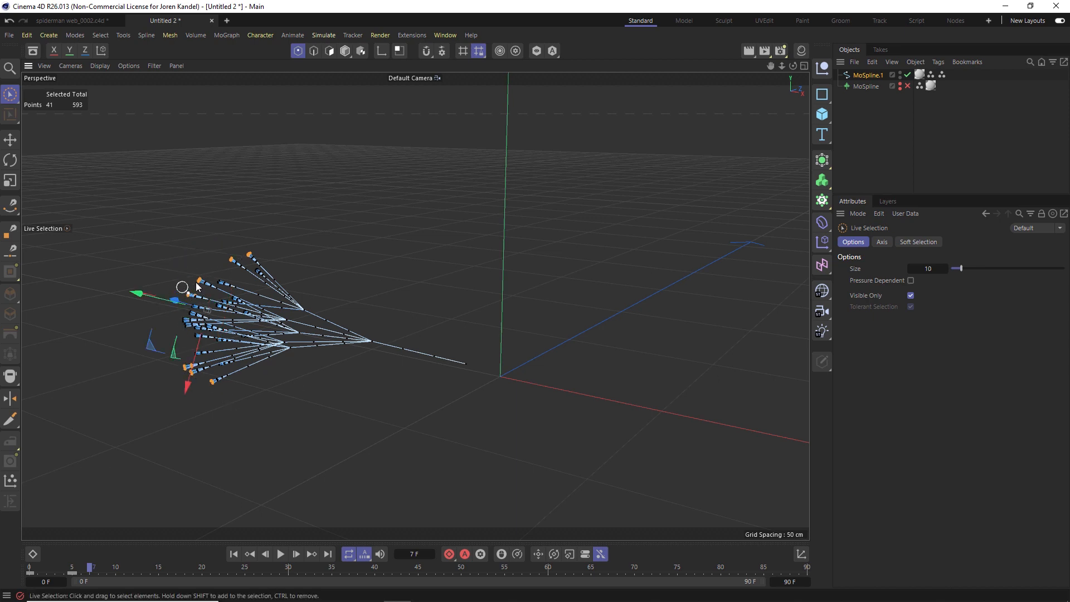
{"action": "left_click", "coordinate": [464, 359]}
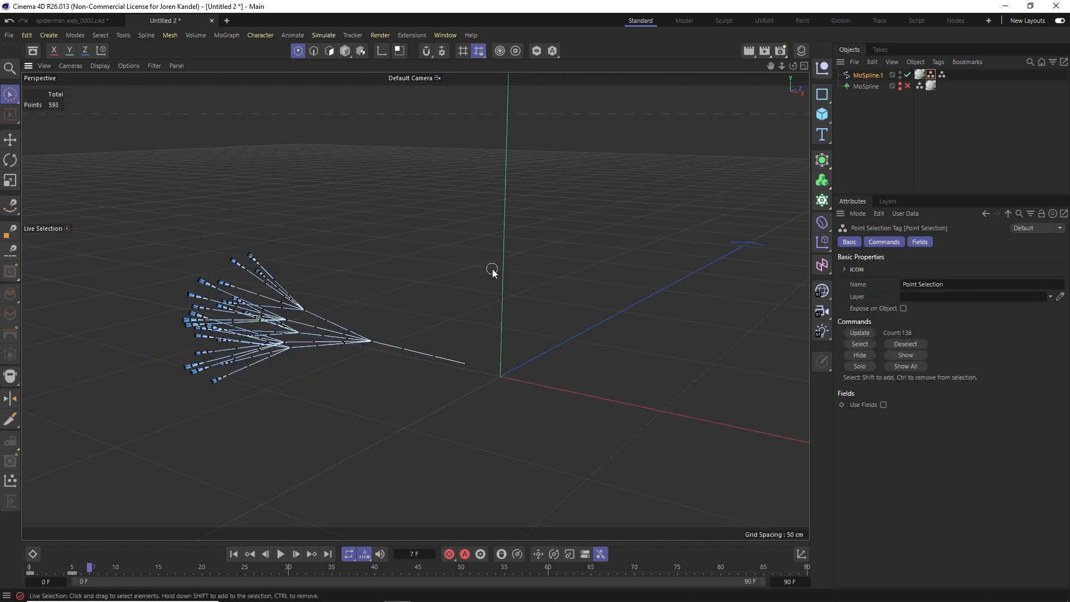
{"action": "left_click_drag", "start_coordinate": [492, 268], "coordinate": [184, 307]}
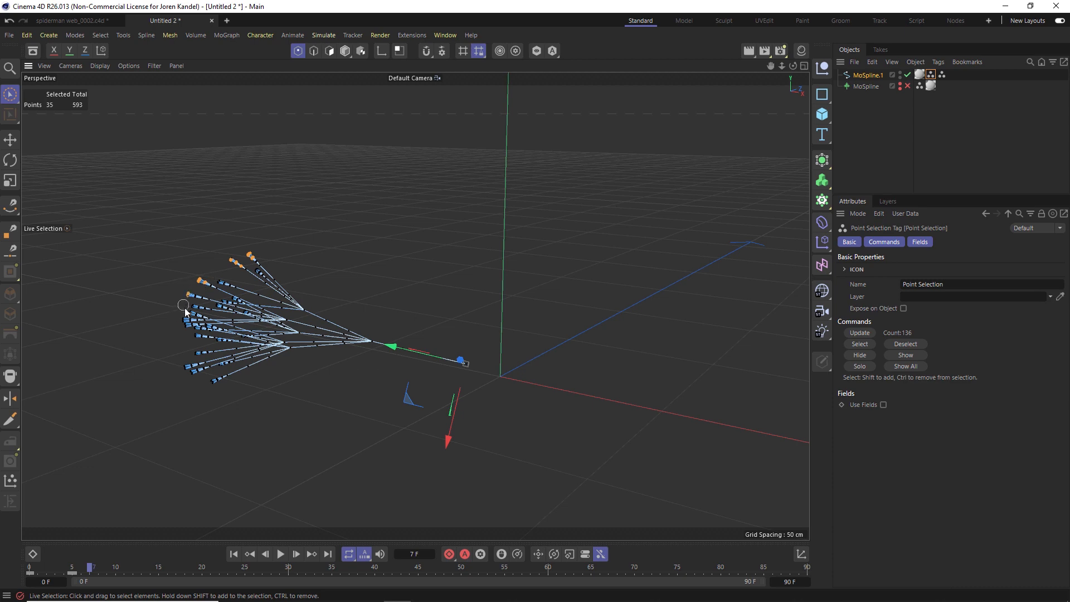
{"action": "left_click", "coordinate": [100, 35]}
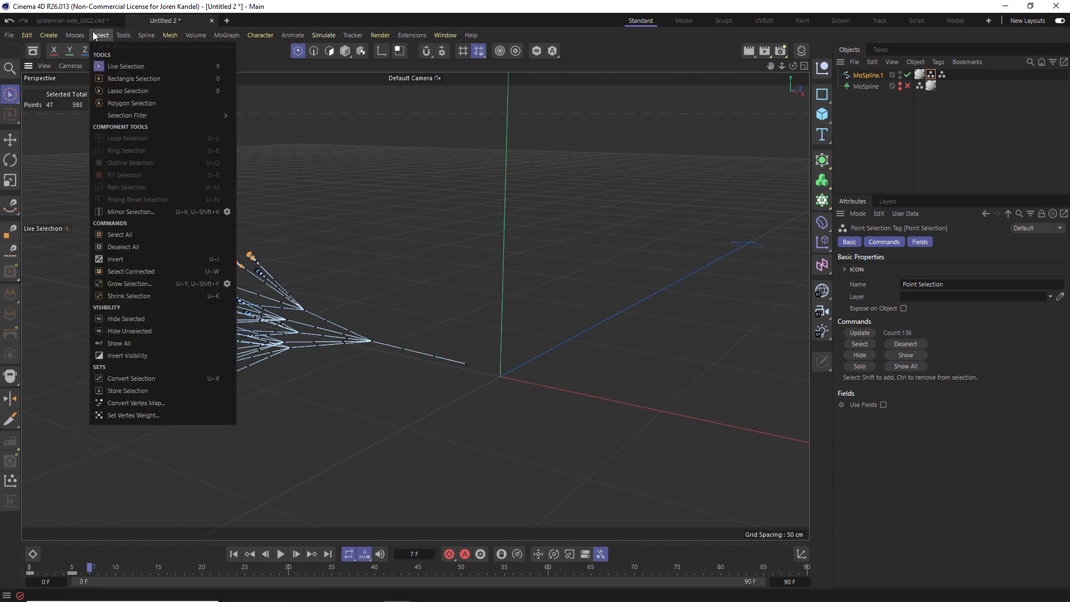
{"action": "mouse_move", "coordinate": [875, 198]}
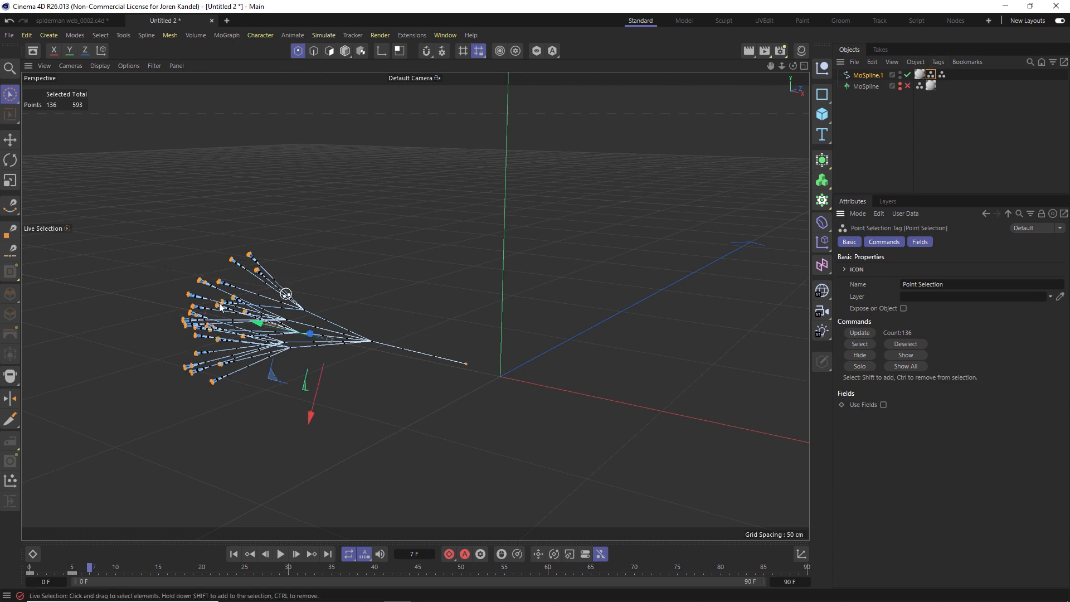
- Add a Rope tag to MoSpline.1: bendiness 3, stretchiness 1, 1 cm radius, tips fixed
{"action": "right_click", "coordinate": [867, 75]}
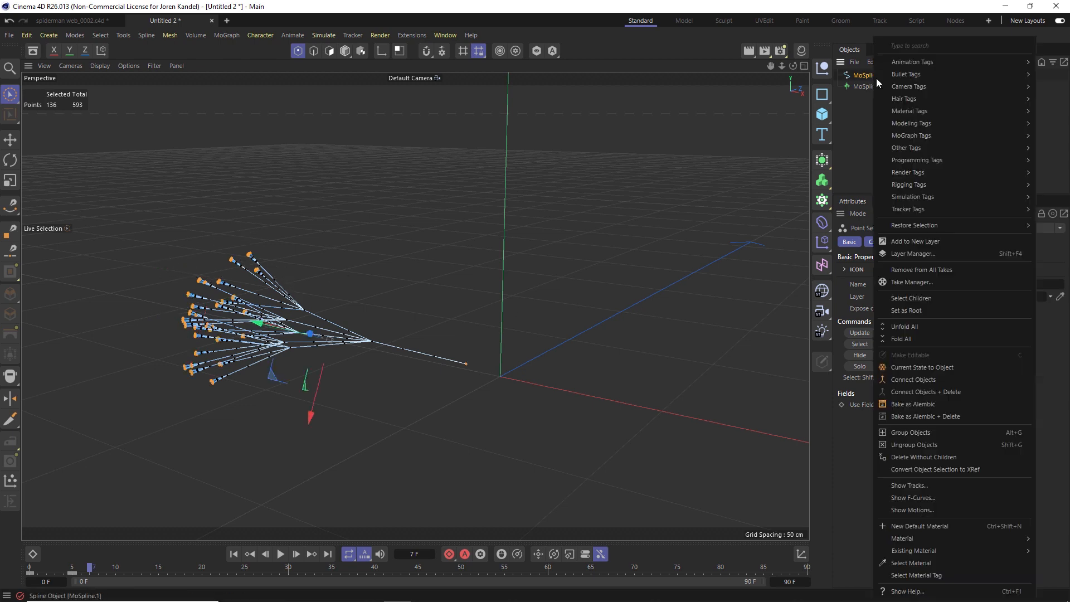
{"action": "mouse_move", "coordinate": [912, 197]}
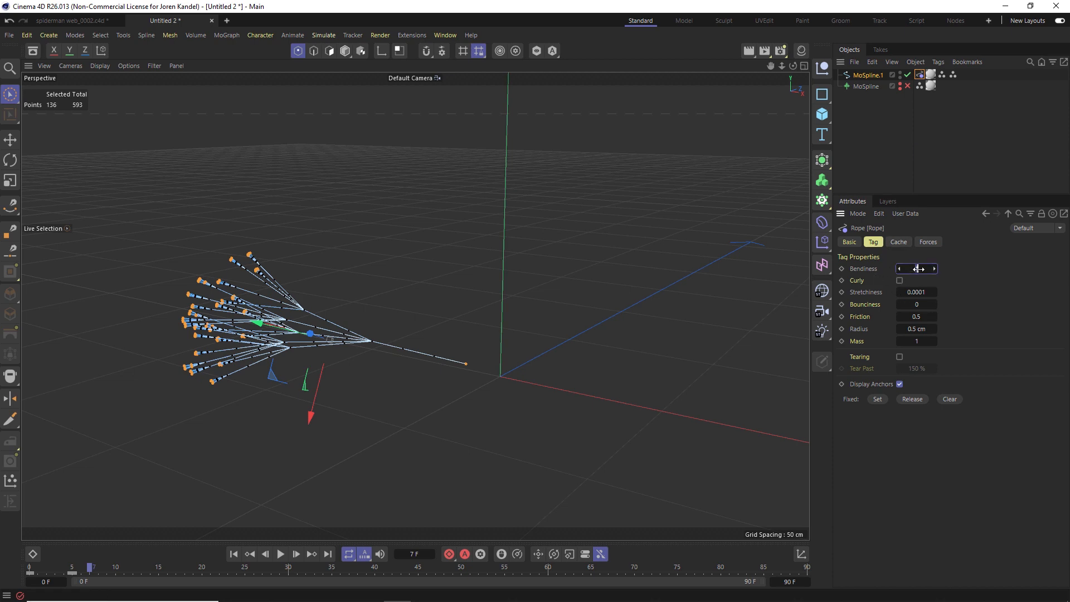
{"action": "left_click", "coordinate": [917, 292]}
{"action": "type", "text": "1"}
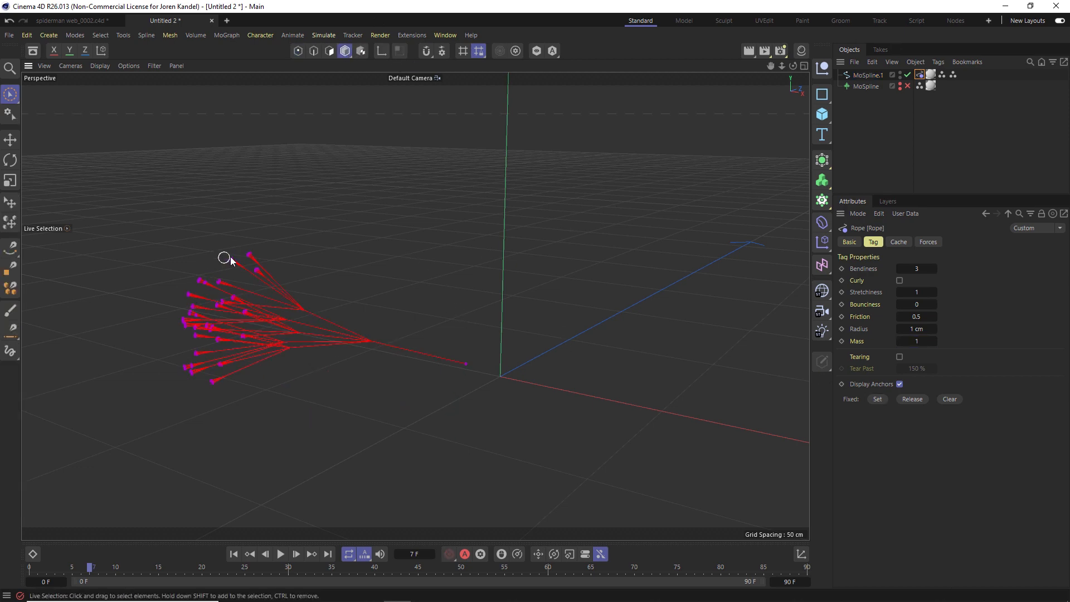
{"action": "mouse_move", "coordinate": [485, 368]}
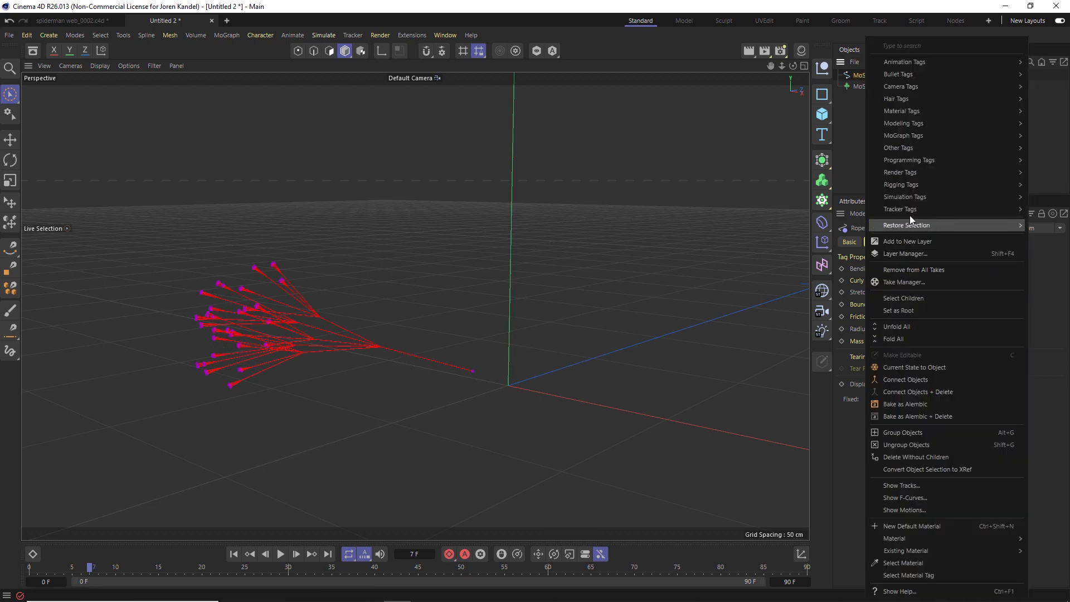
{"action": "mouse_move", "coordinate": [905, 197]}
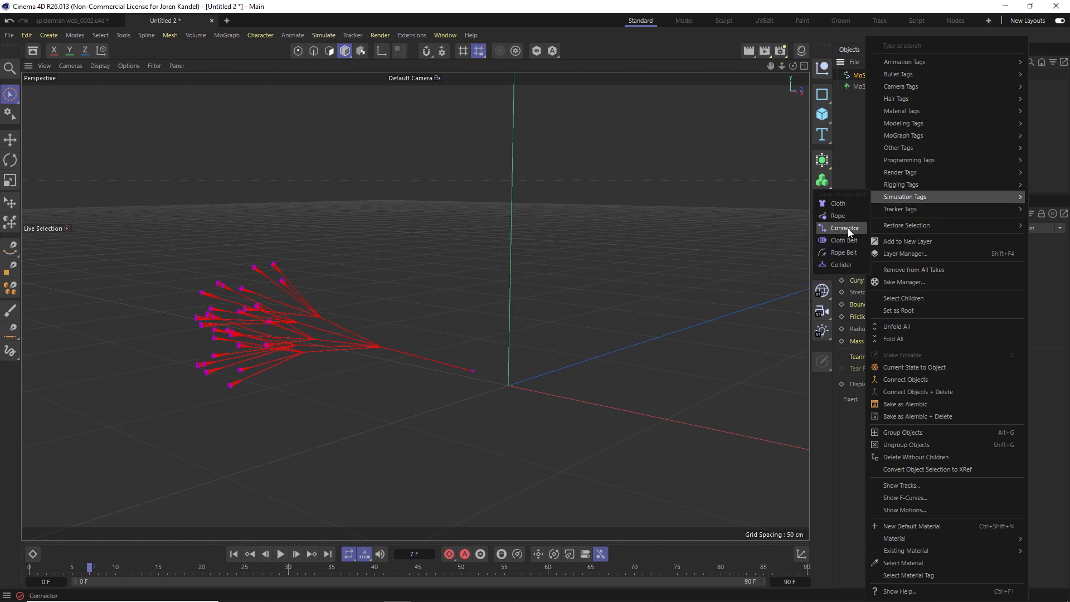
- Add a Connector tag with Same Object, 10 cm search radius, 20 max connections, then play
{"action": "left_click", "coordinate": [847, 228]}
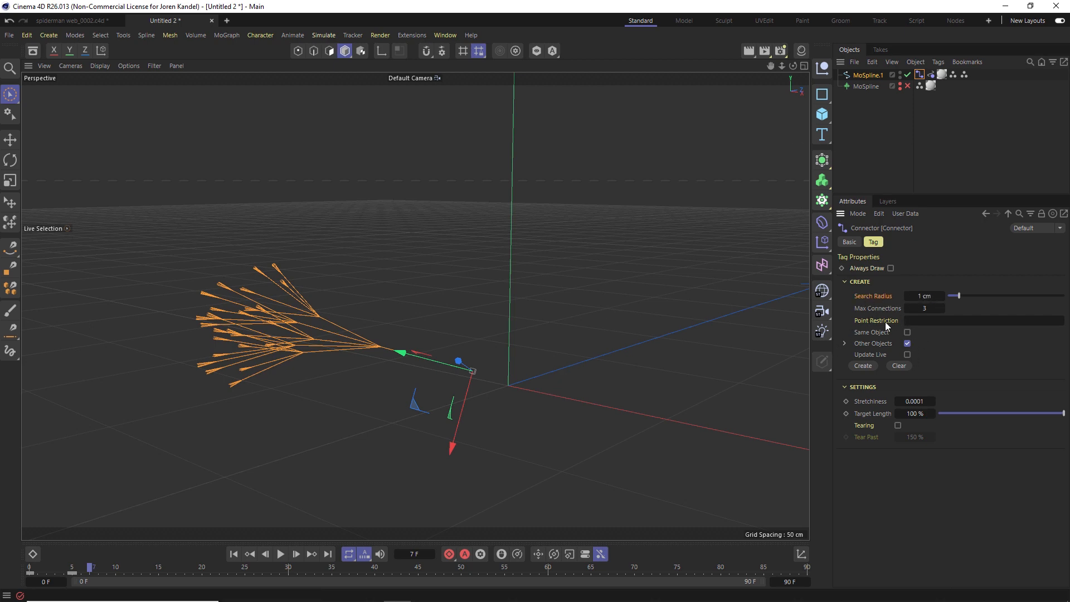
{"action": "left_click", "coordinate": [907, 332]}
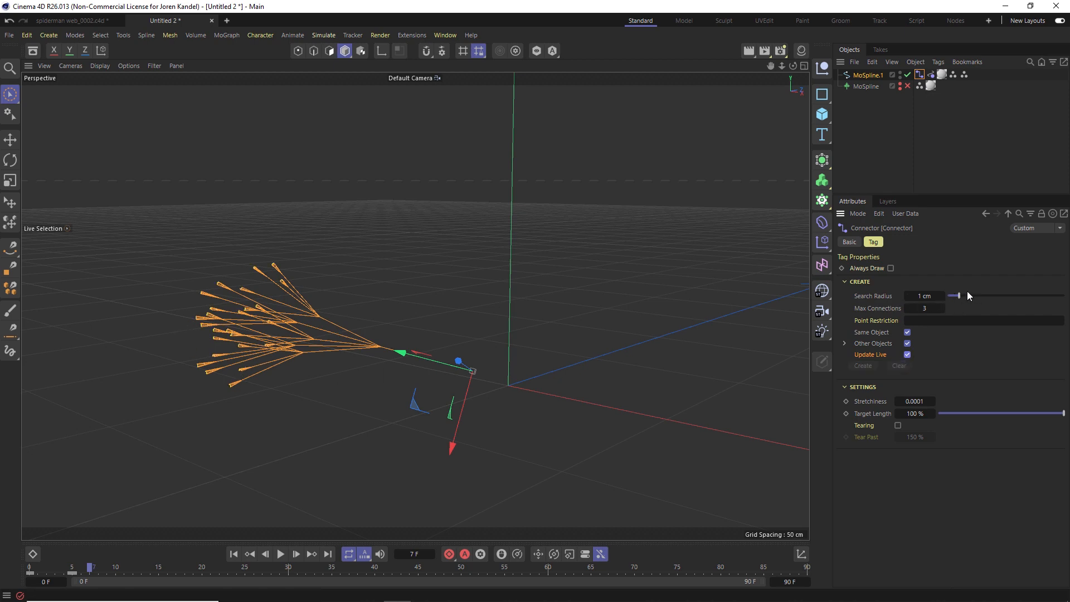
{"action": "left_click_drag", "start_coordinate": [955, 296], "coordinate": [968, 295]}
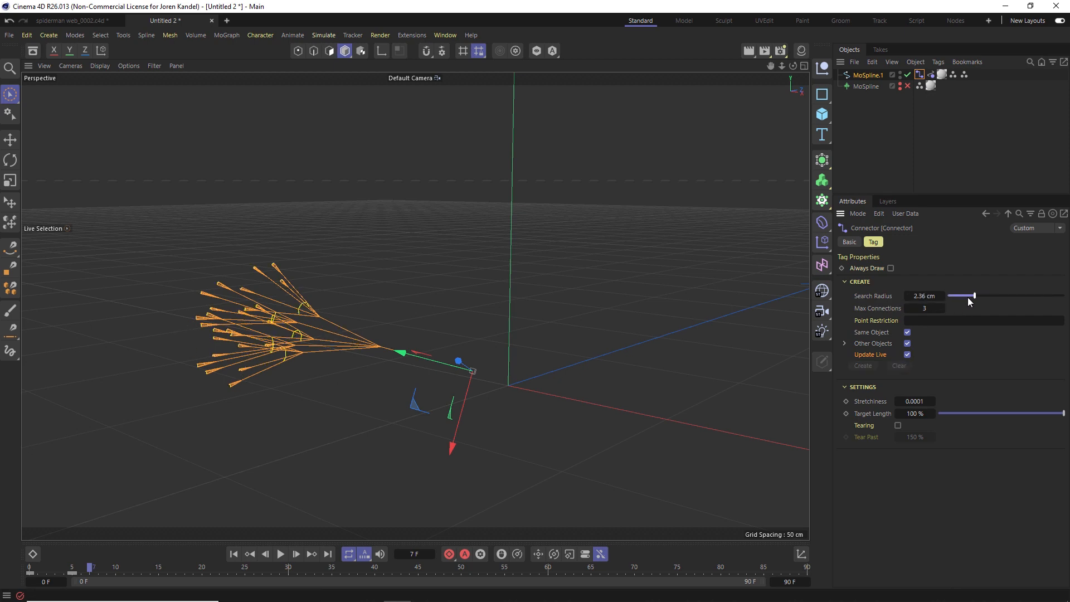
{"action": "left_click_drag", "start_coordinate": [966, 295], "coordinate": [1048, 295]}
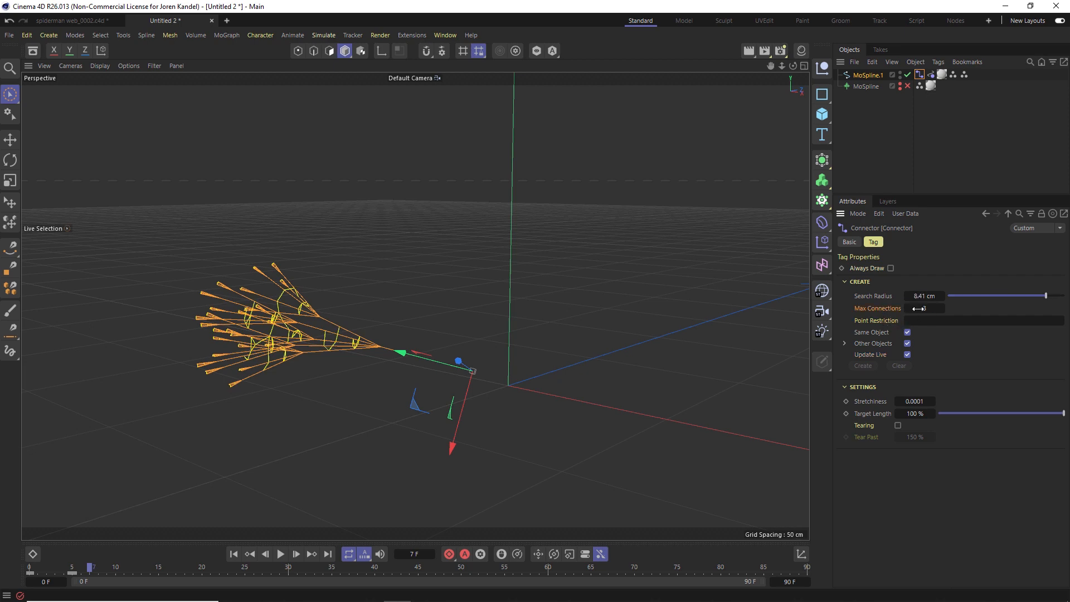
{"action": "left_click_drag", "start_coordinate": [925, 307], "coordinate": [941, 308]}
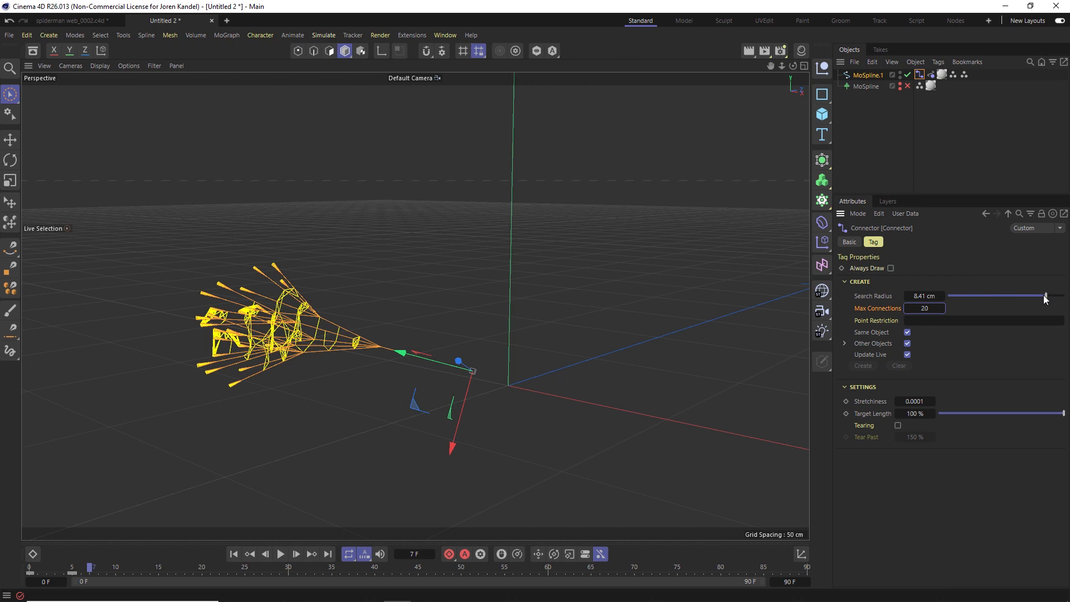
{"action": "left_click_drag", "start_coordinate": [1026, 296], "coordinate": [1063, 295]}
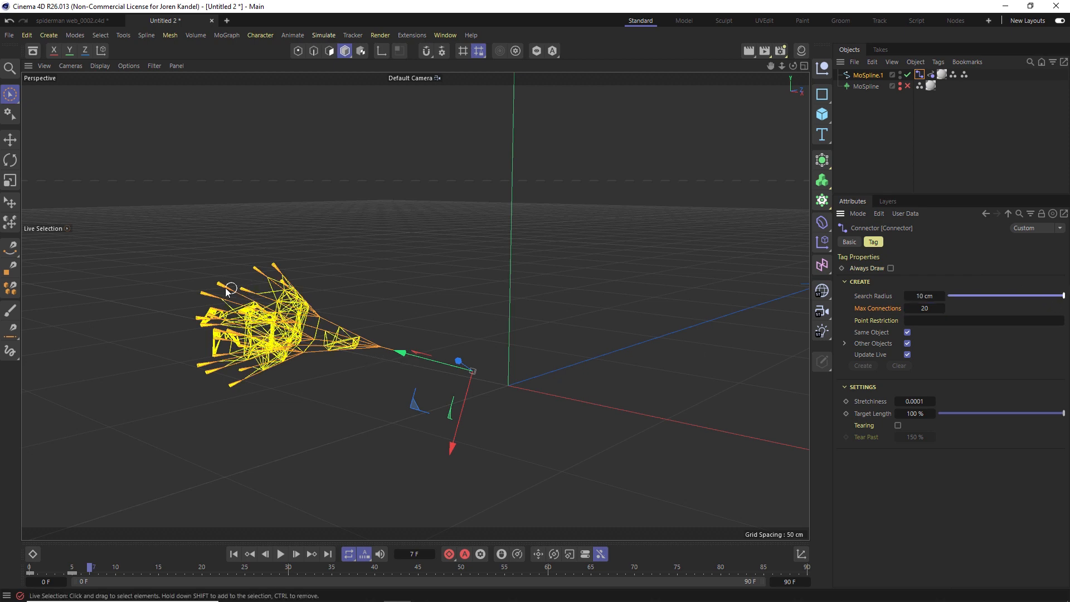
{"action": "mouse_move", "coordinate": [766, 374]}
{"action": "type", "text": "5"}
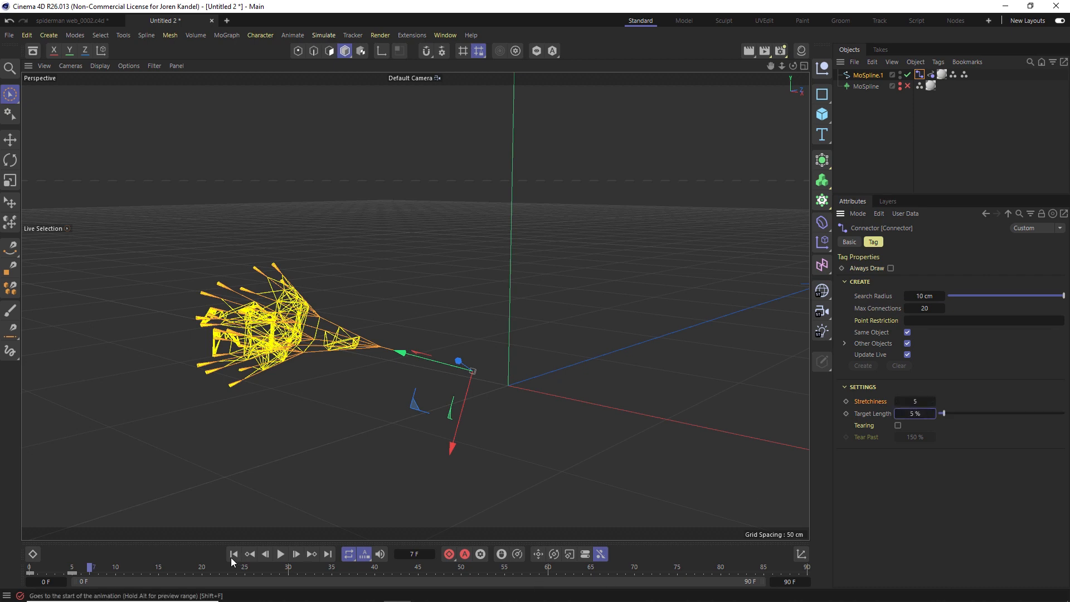
{"action": "left_click", "coordinate": [280, 554]}
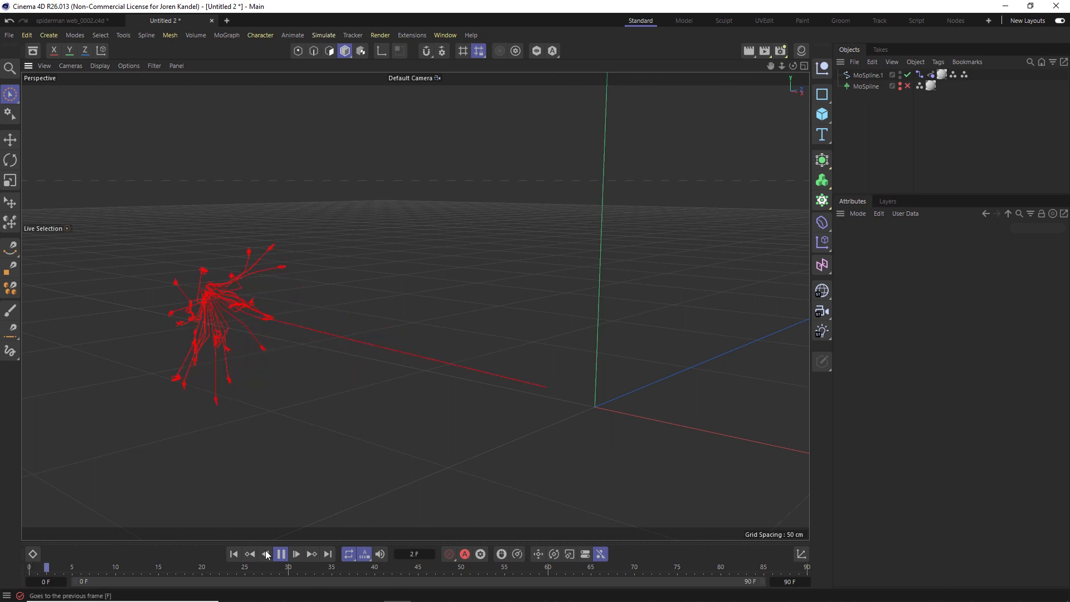
- Set project simulation to 20 substeps, 2 iterations, 1 smoothing iteration, and rewind
{"action": "left_click", "coordinate": [280, 553]}
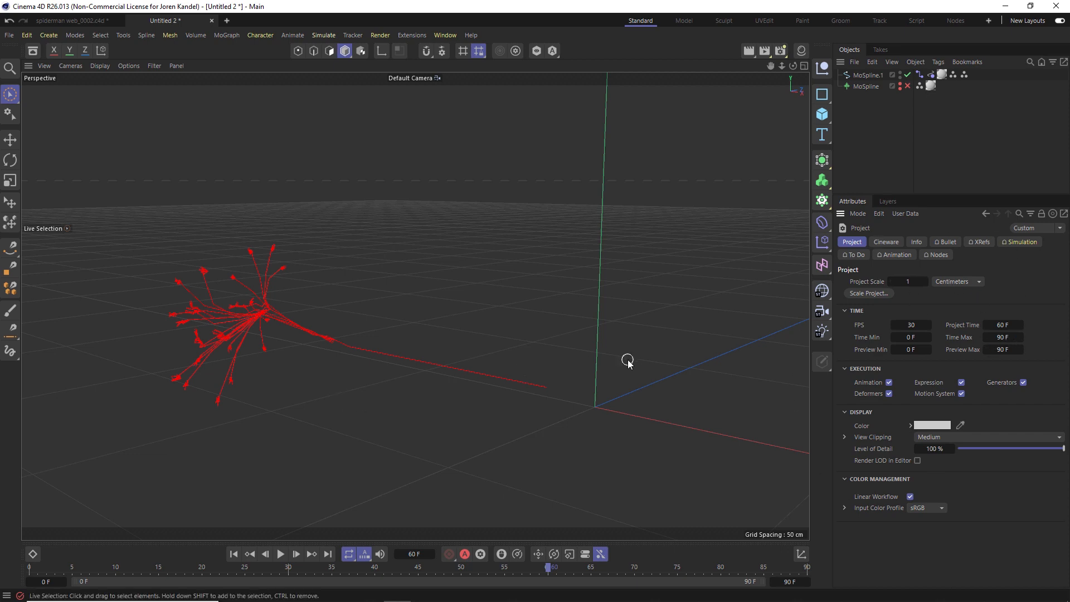
{"action": "mouse_move", "coordinate": [952, 255]}
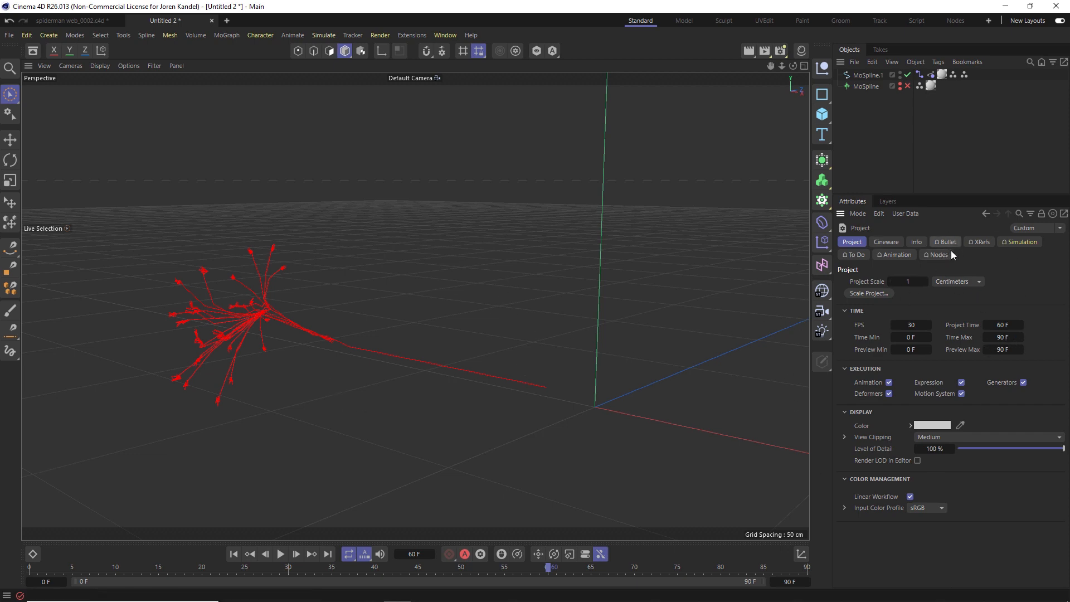
{"action": "left_click", "coordinate": [945, 242]}
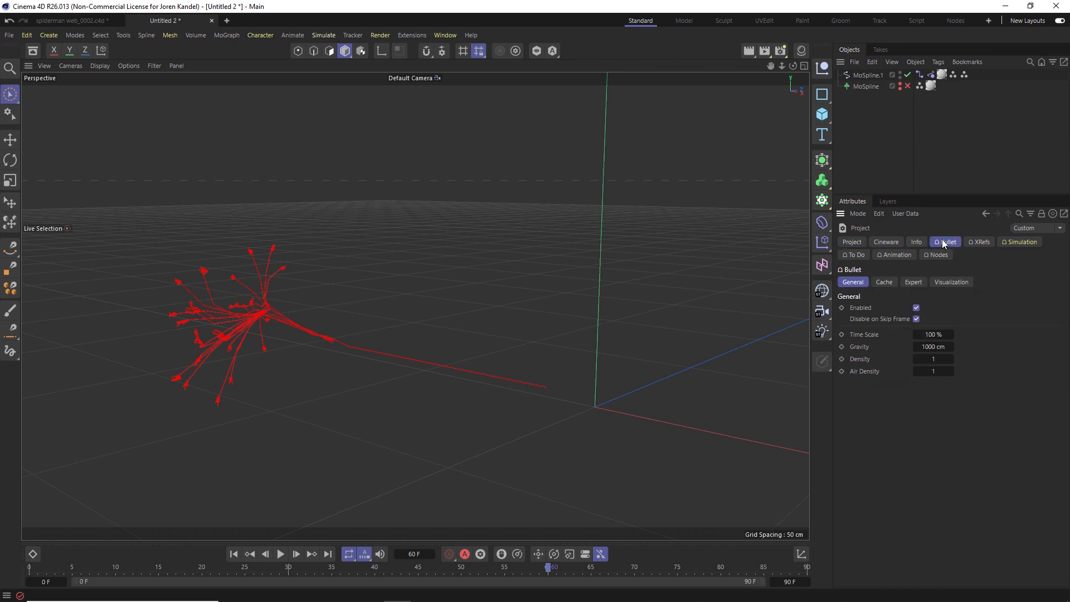
{"action": "mouse_move", "coordinate": [962, 248]}
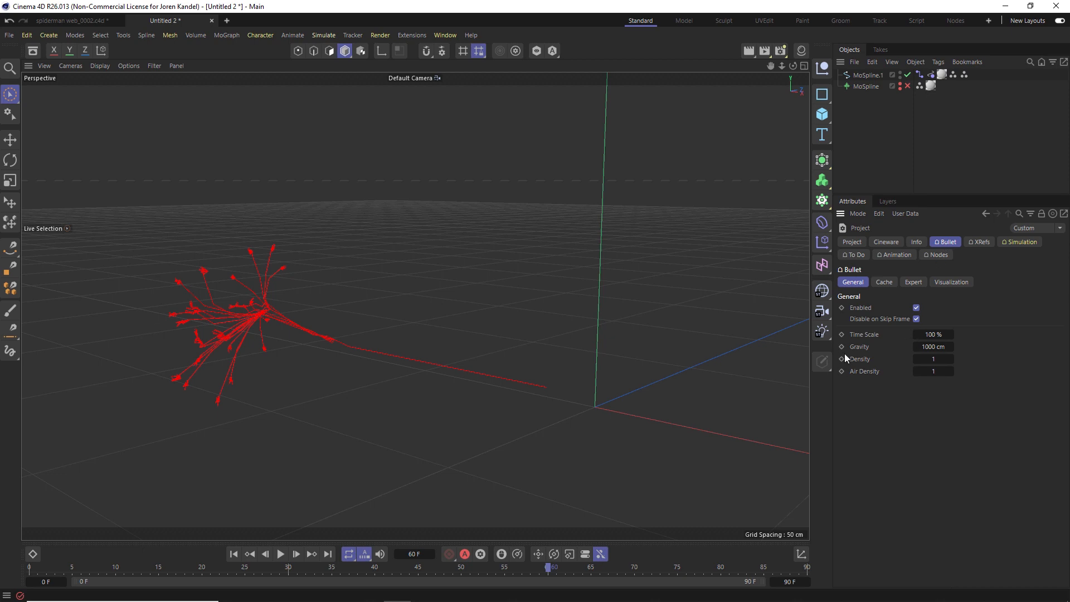
{"action": "left_click", "coordinate": [1019, 242]}
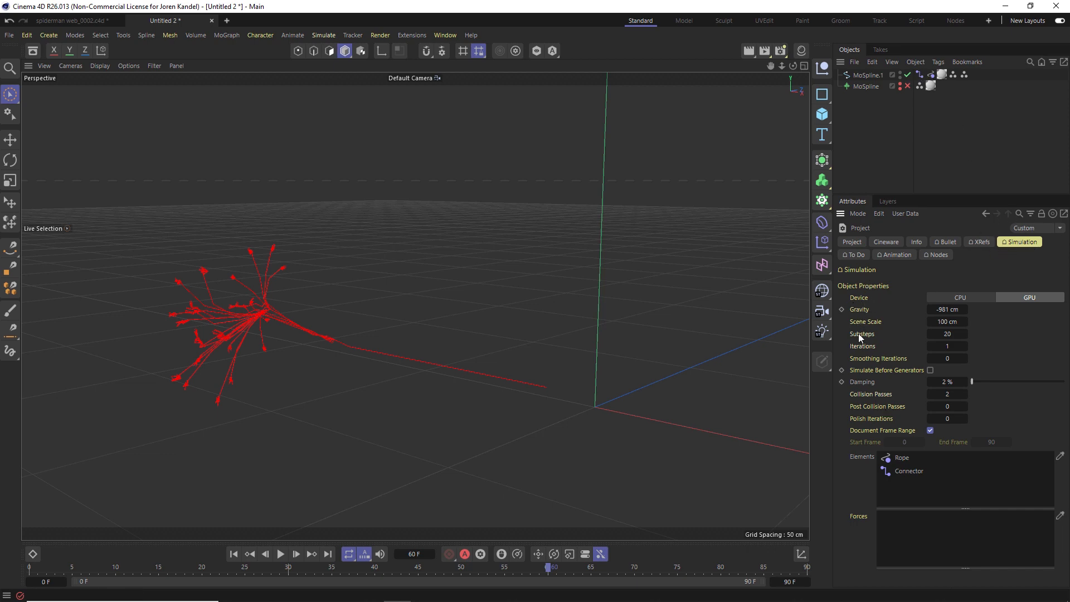
{"action": "left_click", "coordinate": [281, 554]}
{"action": "type", "text": "2"}
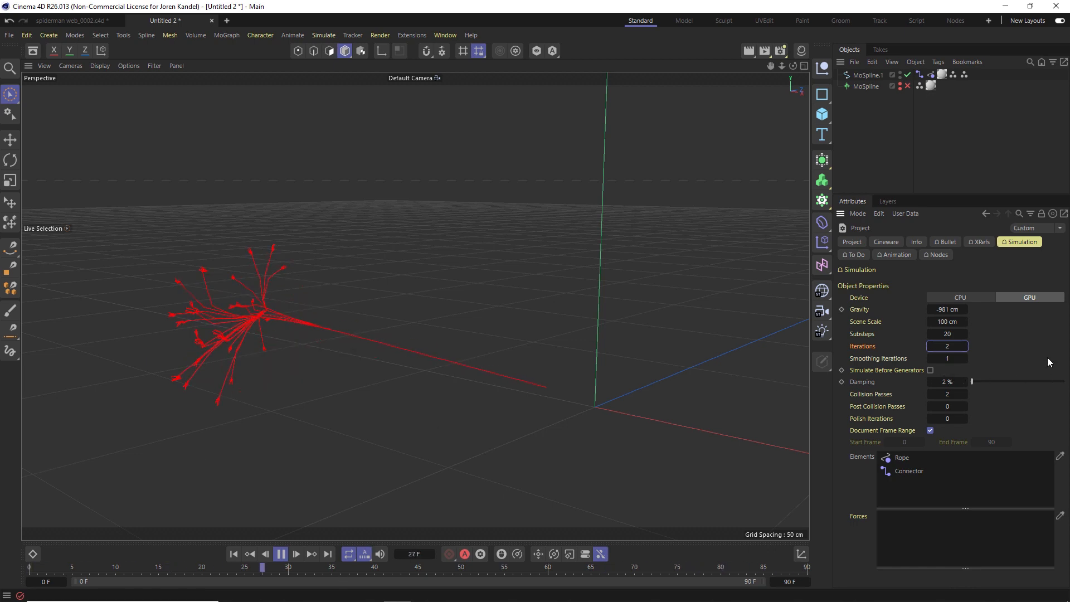
{"action": "left_click", "coordinate": [867, 74]}
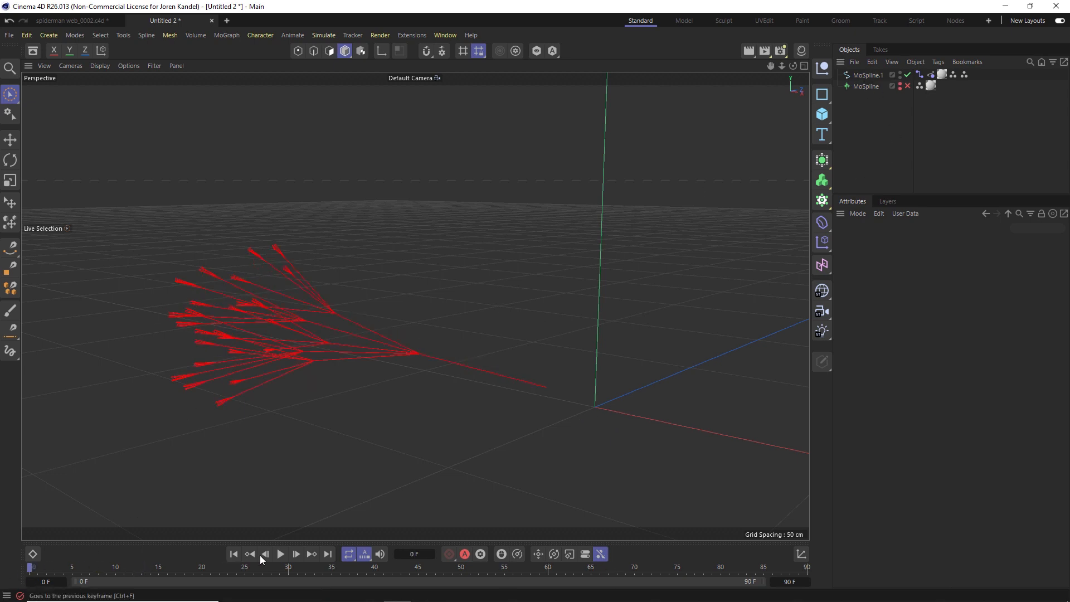
- Copy MoSpline.1's Rope and Connector tags onto MoSpline and play the simulation
{"action": "left_click", "coordinate": [280, 554]}
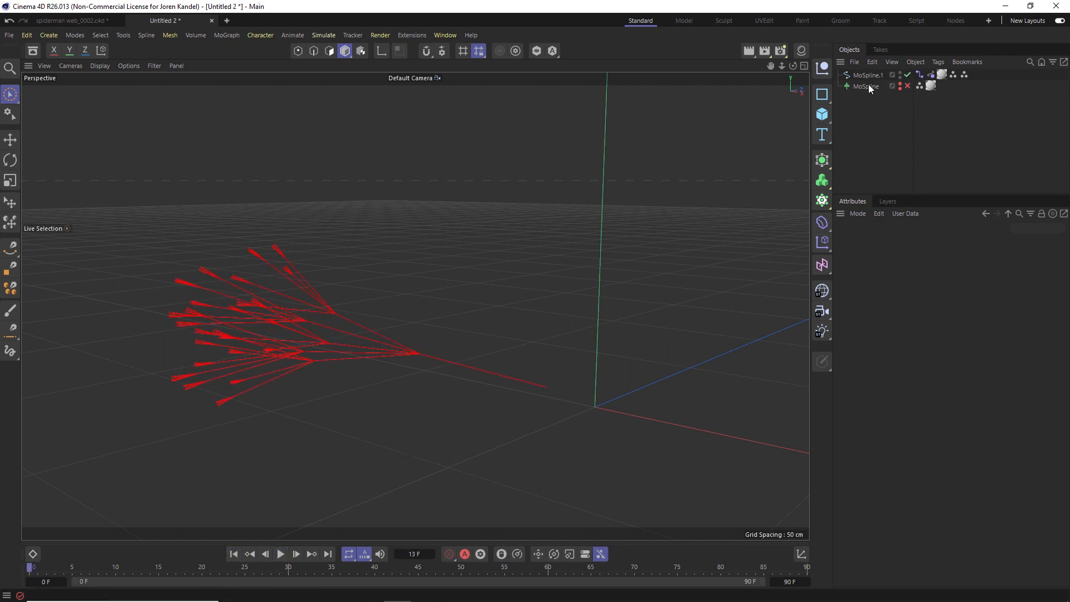
{"action": "left_click", "coordinate": [865, 86]}
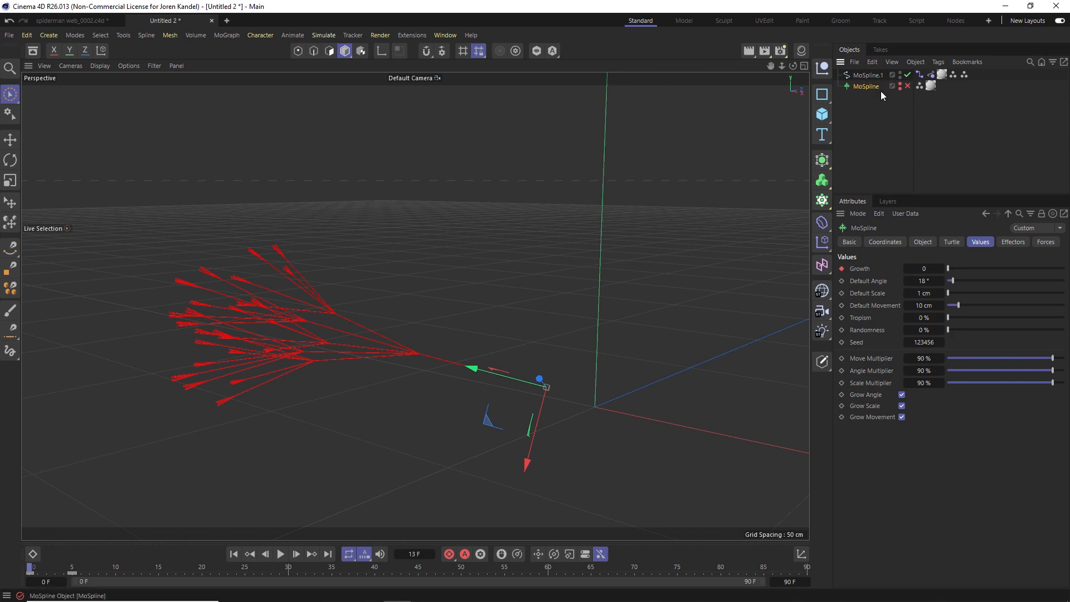
{"action": "left_click", "coordinate": [920, 76]}
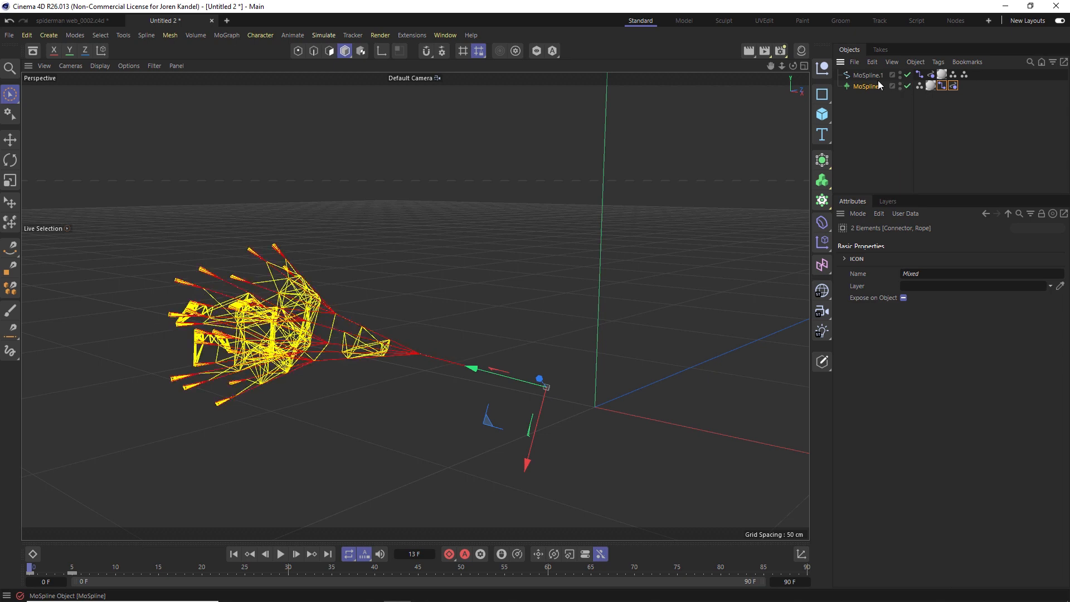
{"action": "left_click", "coordinate": [867, 75]}
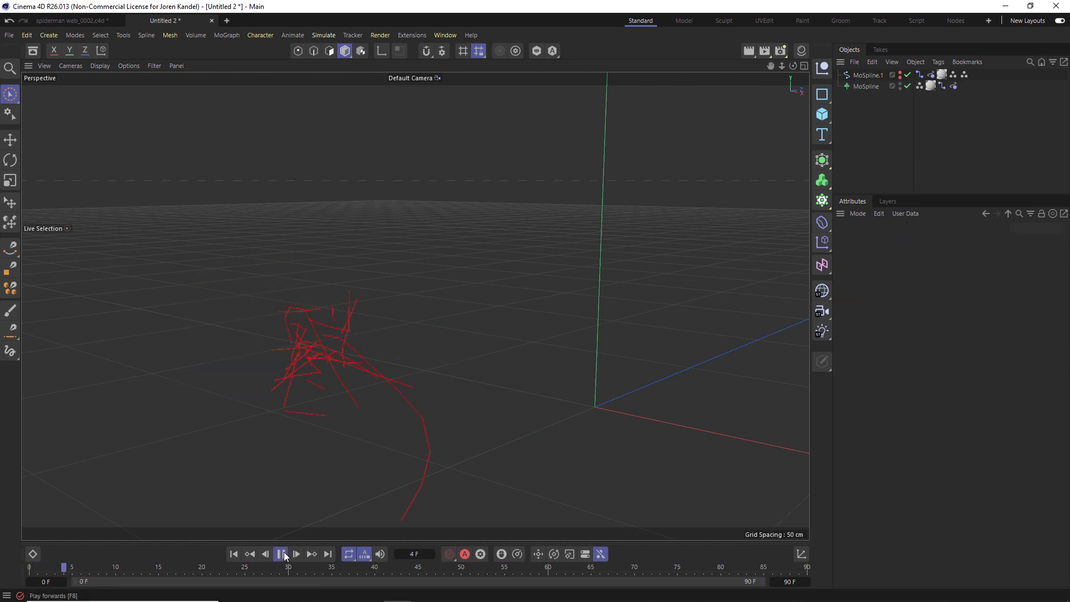
- Turn off Document Frame Range, set Start Frame to 6, then play and pause
{"action": "left_click", "coordinate": [280, 554]}
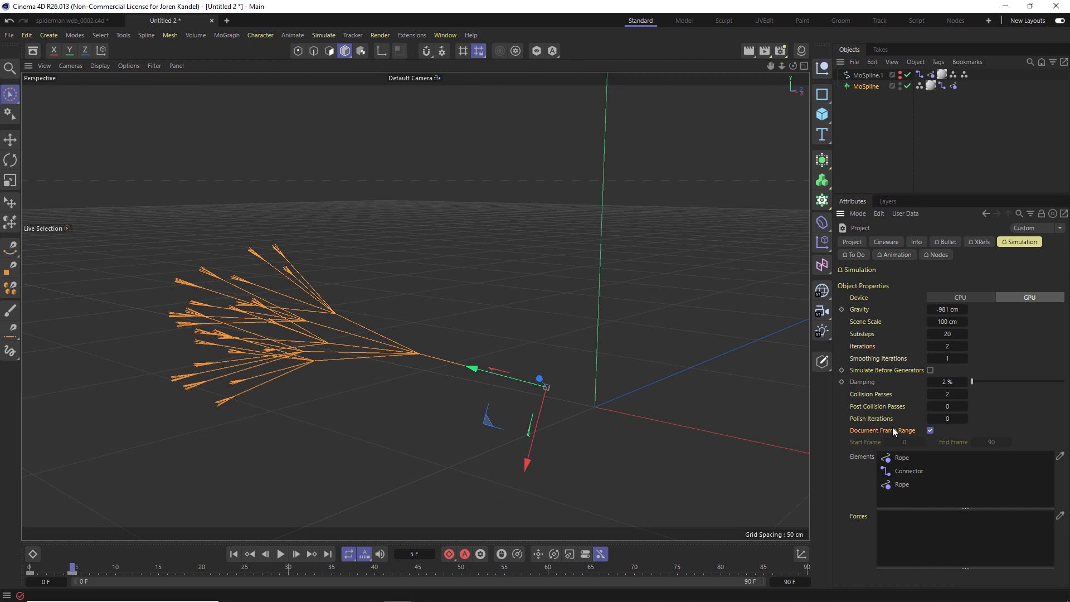
{"action": "left_click", "coordinate": [931, 430]}
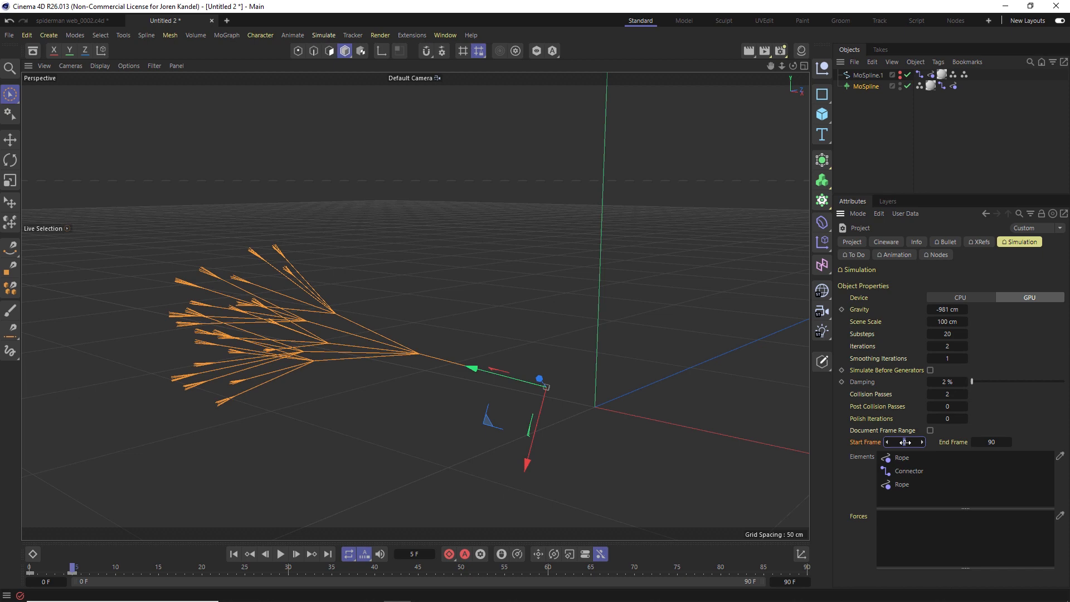
{"action": "left_click_drag", "start_coordinate": [904, 441], "coordinate": [912, 441]}
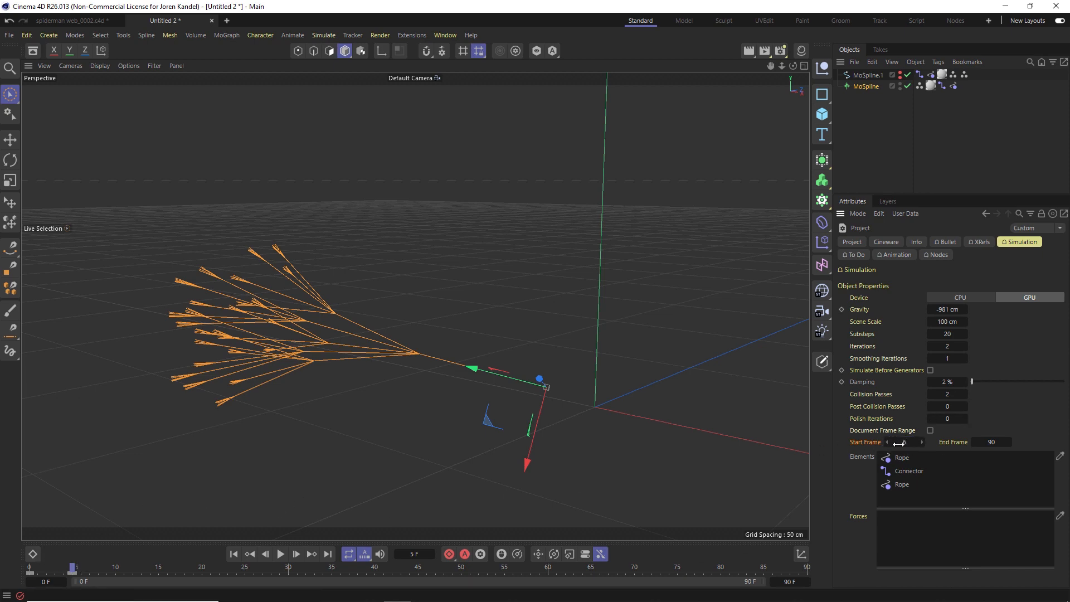
{"action": "left_click_drag", "start_coordinate": [900, 442], "coordinate": [914, 442]}
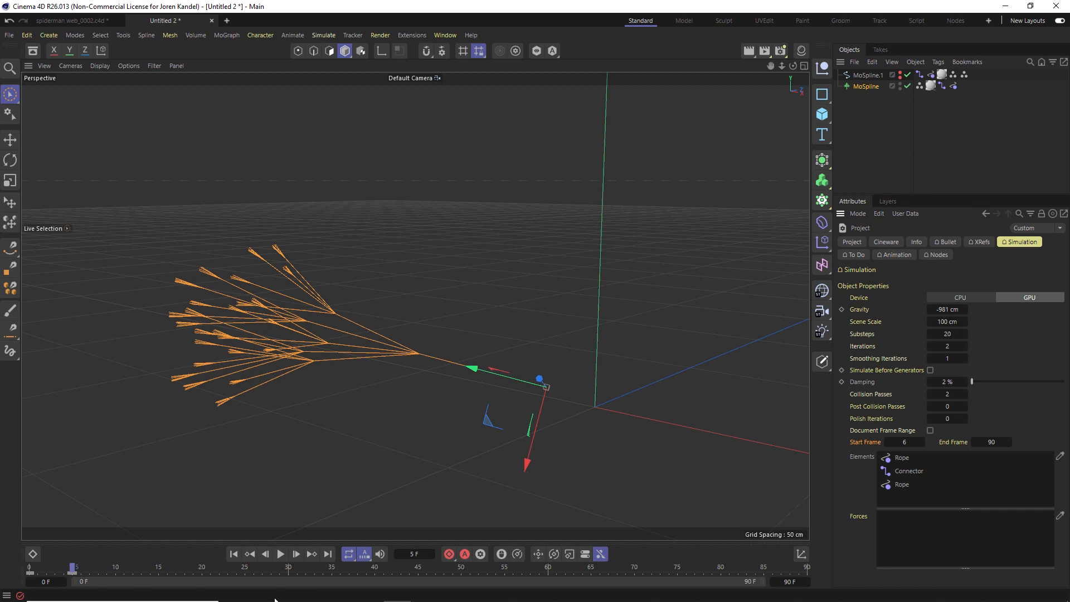
{"action": "left_click", "coordinate": [280, 553]}
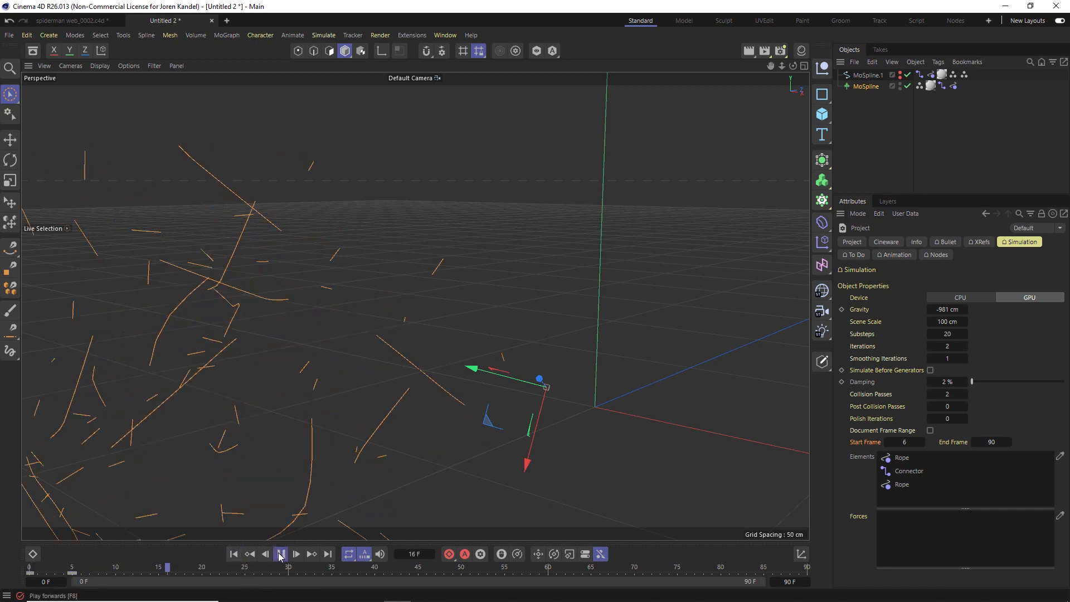
{"action": "left_click", "coordinate": [280, 554]}
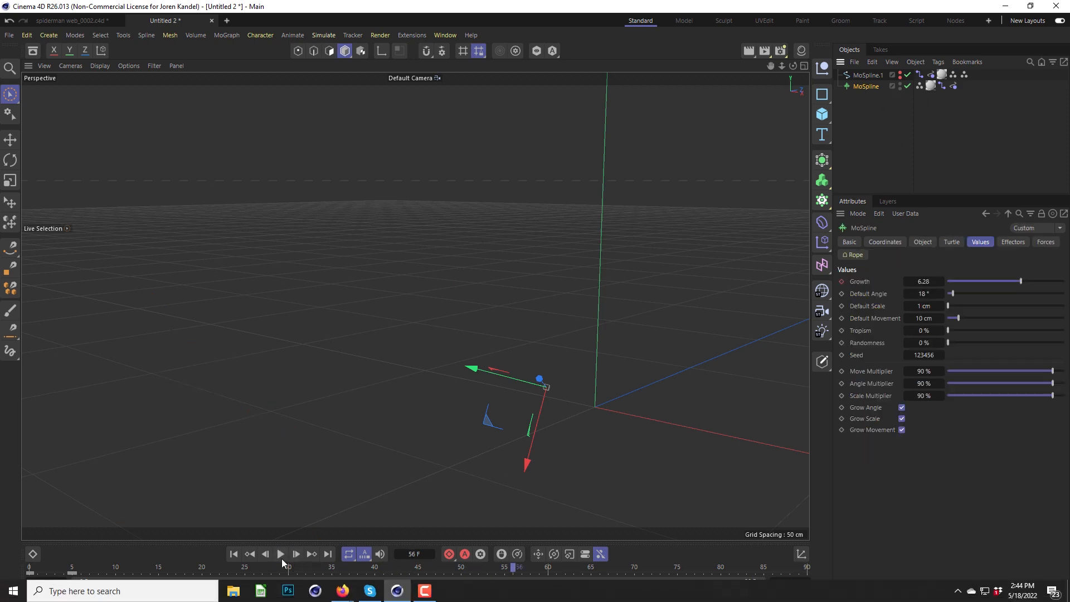
- Replay the web simulation, inspect the Connector tag, and deselect everything
{"action": "left_click", "coordinate": [280, 554]}
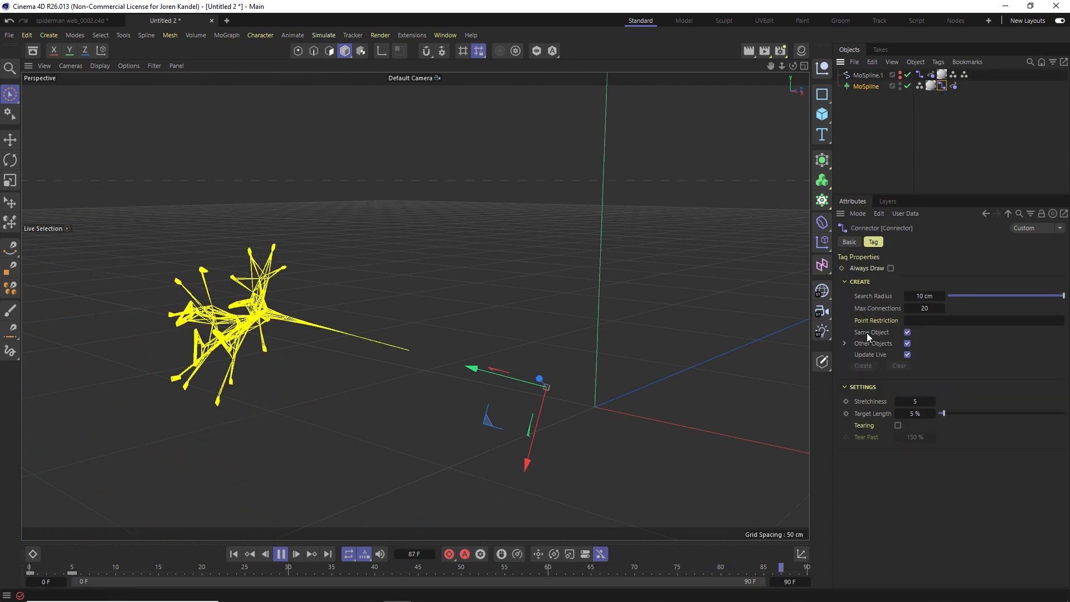
{"action": "left_click", "coordinate": [907, 343]}
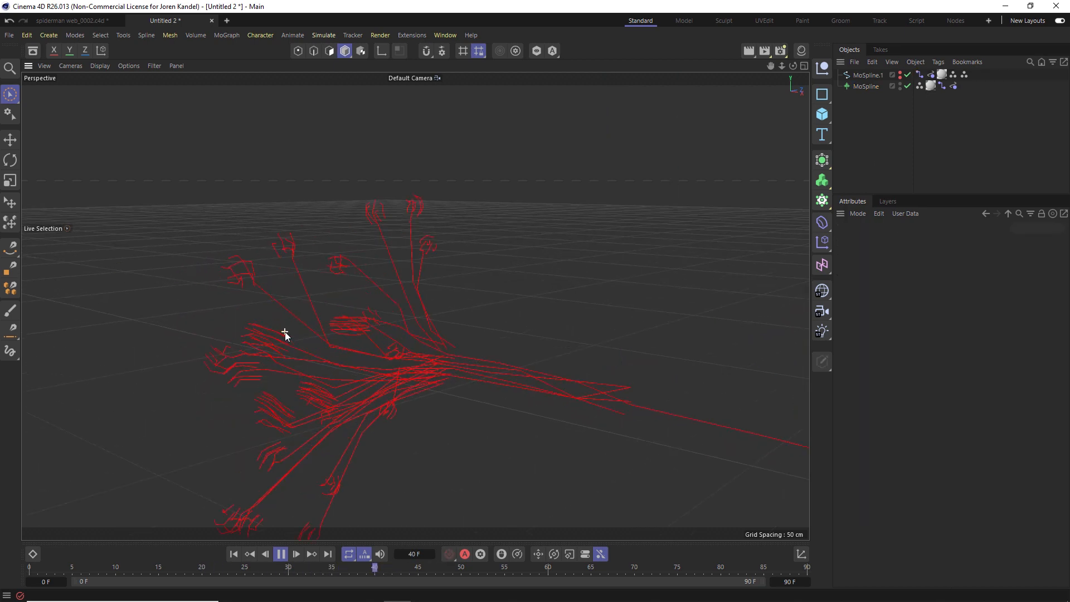
{"action": "left_click", "coordinate": [281, 554]}
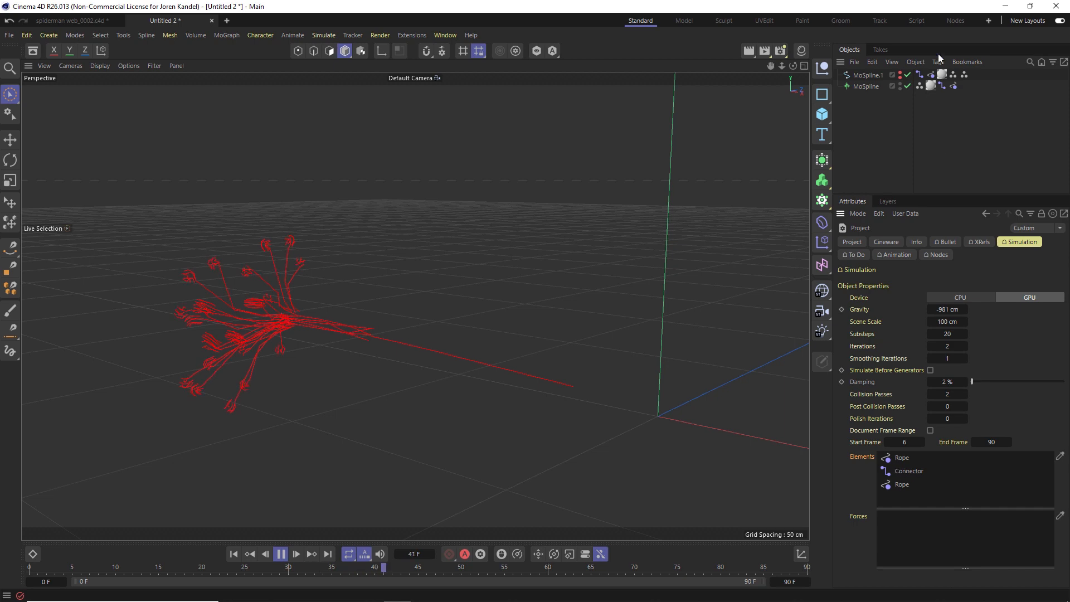
- Add a Simulation Scene ignoring the document frame range, starting at frame 6 with 1 smoothing iteration, then replay
{"action": "left_click", "coordinate": [942, 86]}
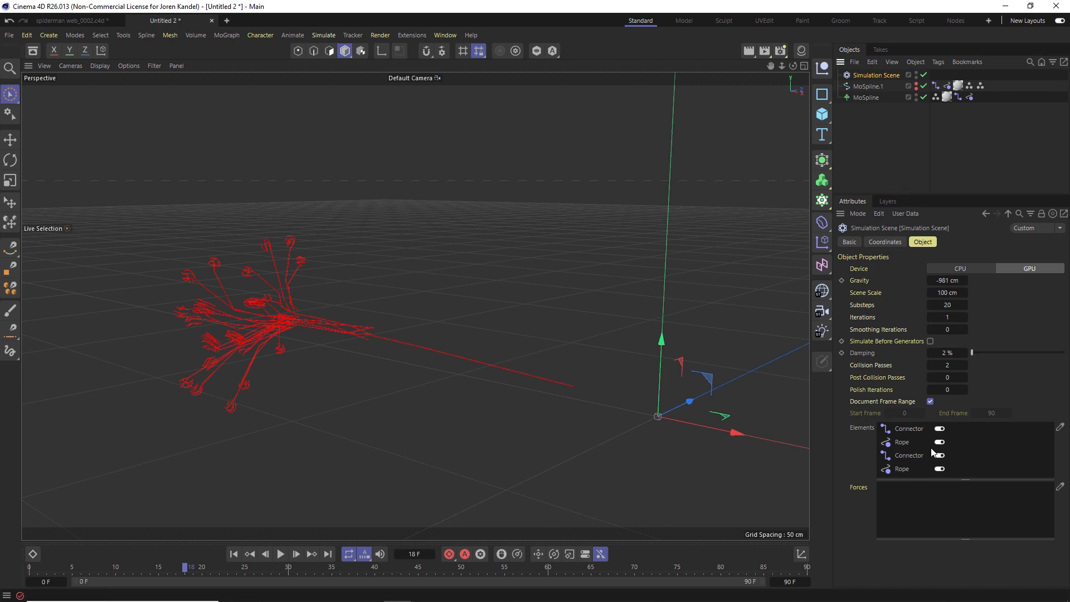
{"action": "left_click", "coordinate": [930, 402]}
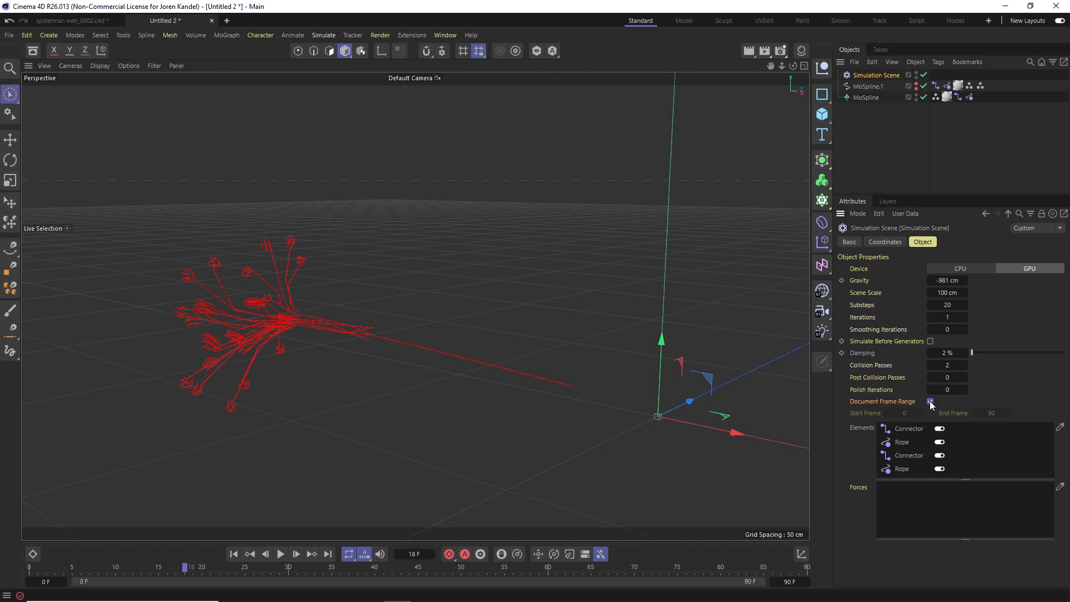
{"action": "left_click", "coordinate": [930, 402]}
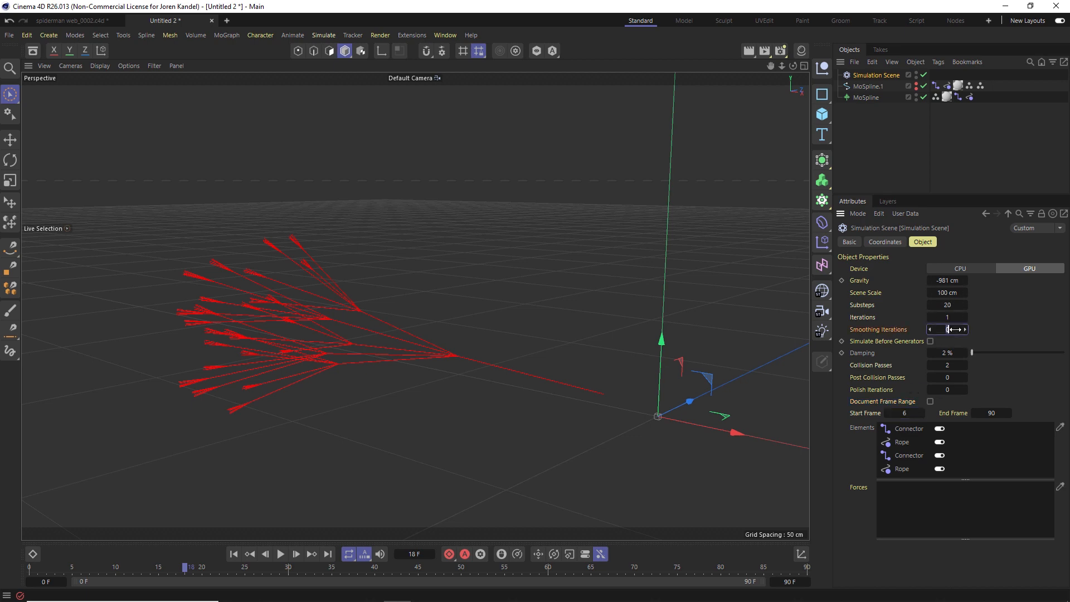
{"action": "left_click", "coordinate": [232, 554]}
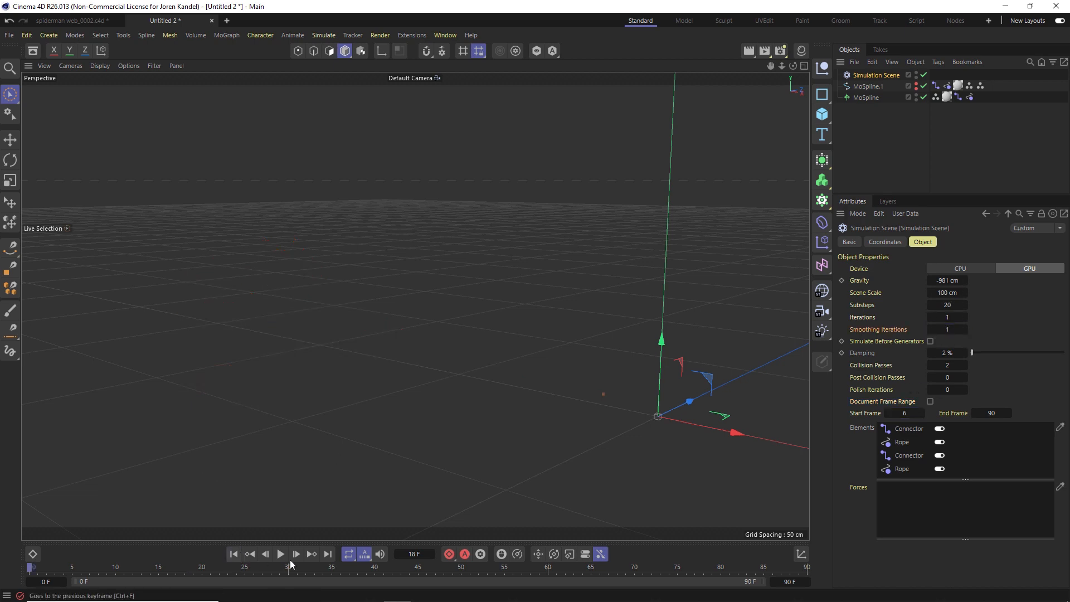
{"action": "left_click", "coordinate": [280, 554]}
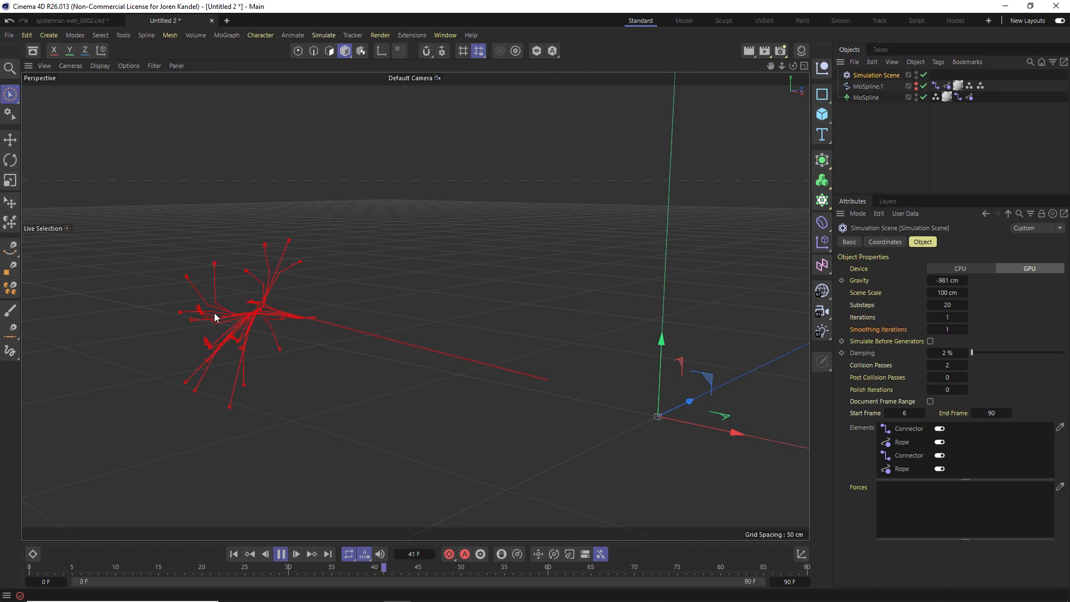